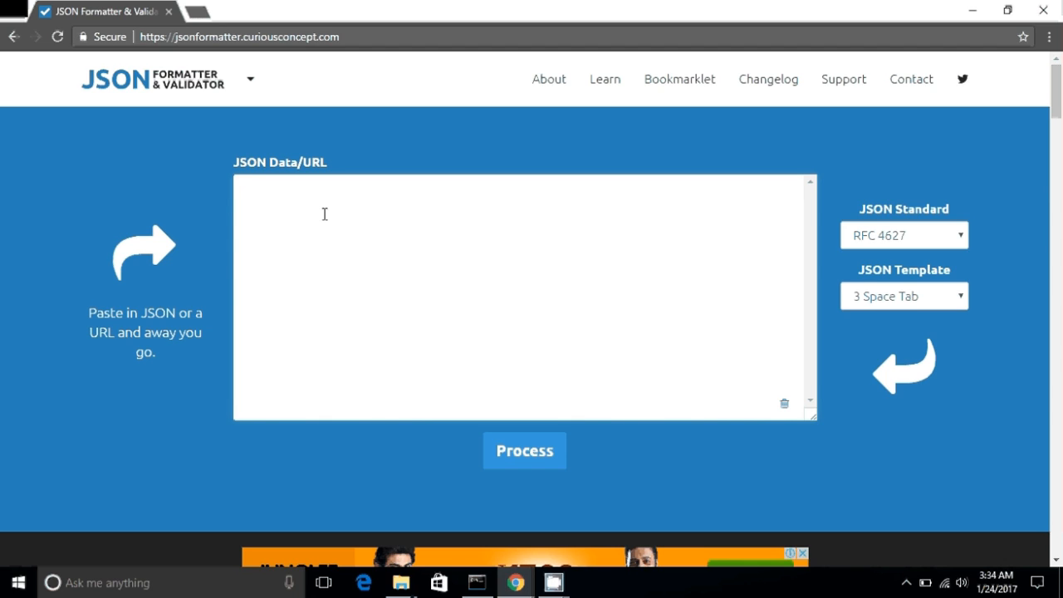
# Step: Enter {"hello"} and run Process, which flags the missing colon as invalid
pyautogui.click(241, 187)
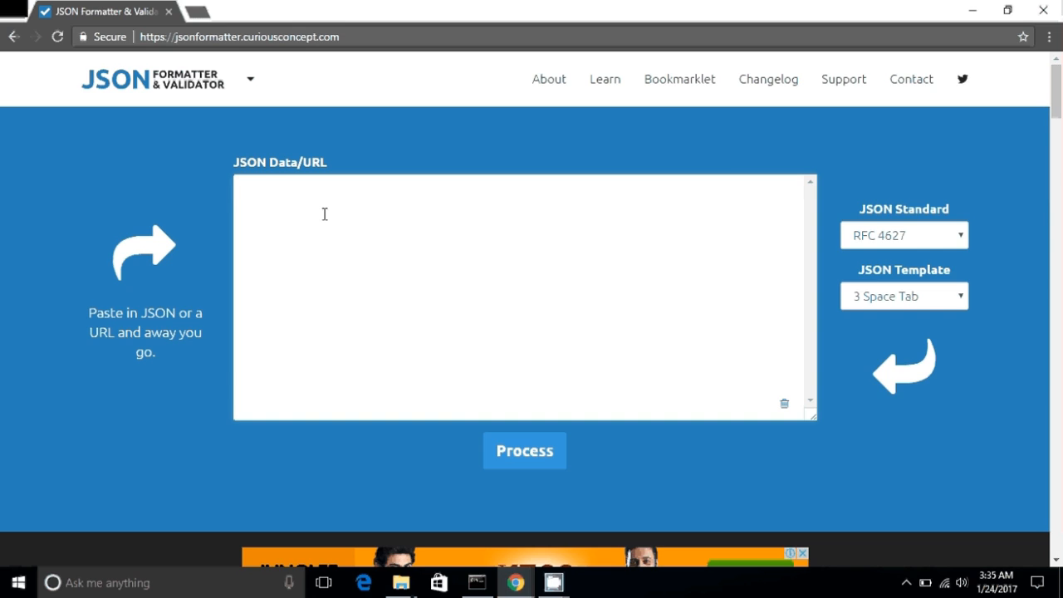
pyautogui.write('{')
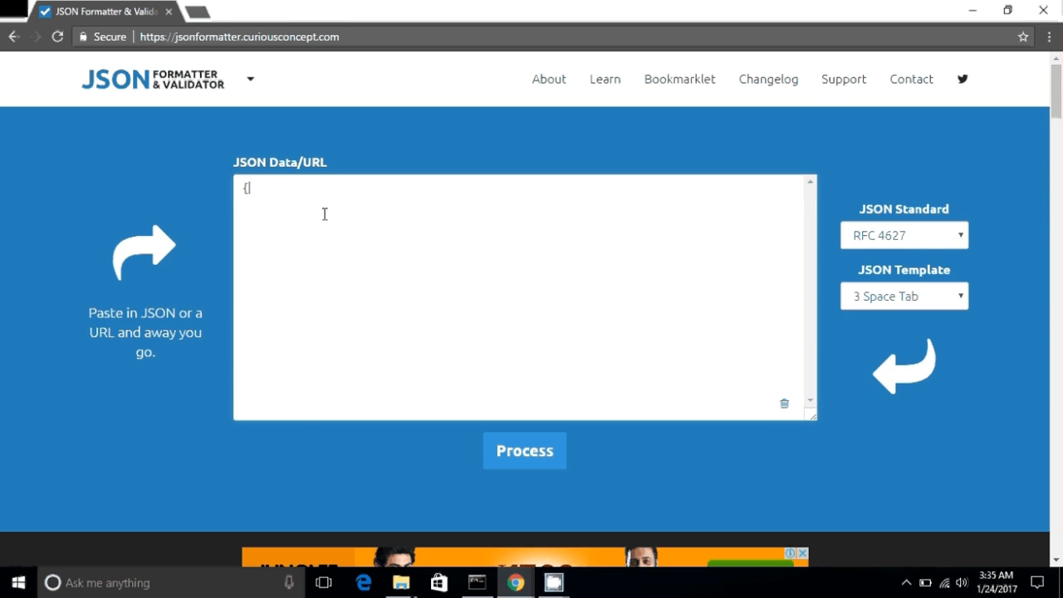
pyautogui.write('}')
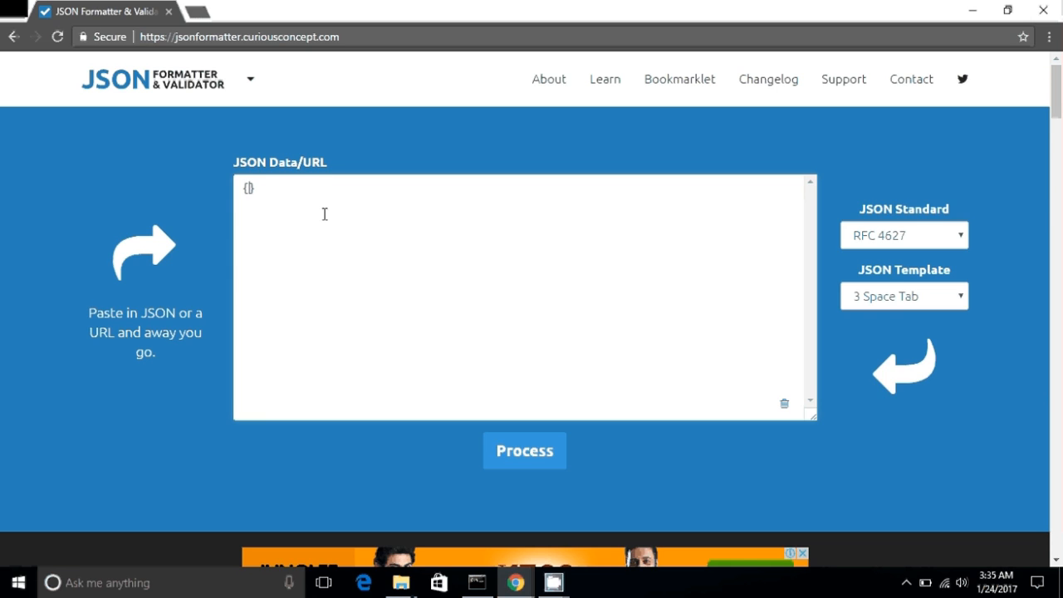
pyautogui.write('""')
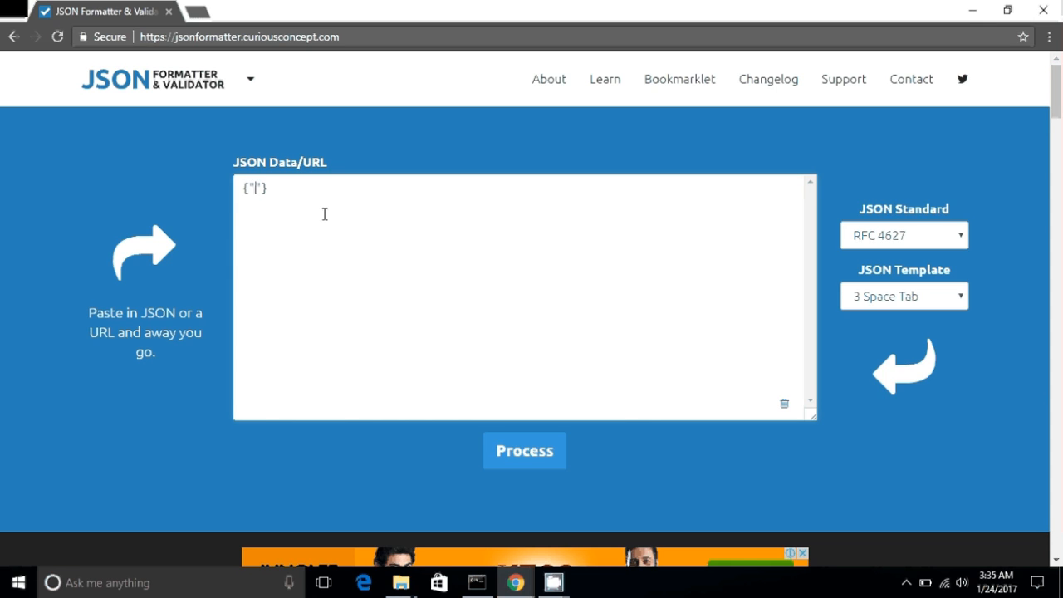
pyautogui.write('hello')
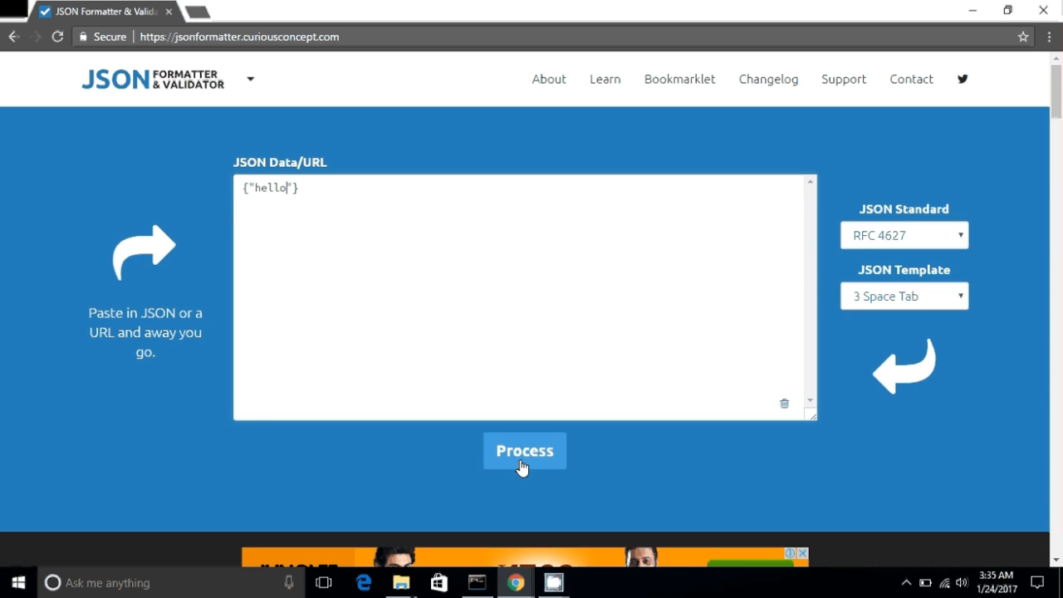
pyautogui.click(524, 450)
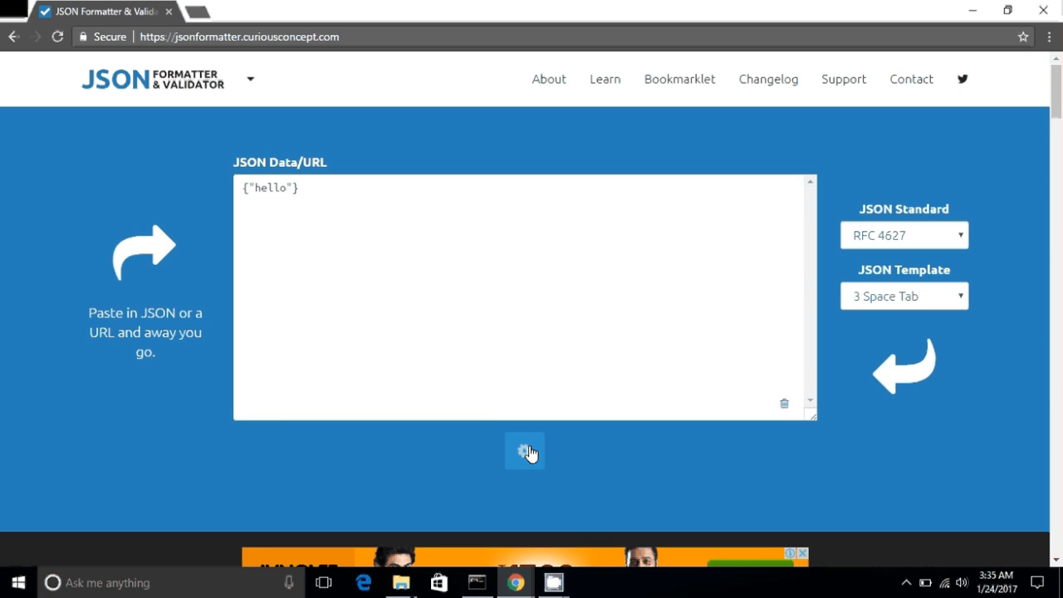
pyautogui.click(524, 451)
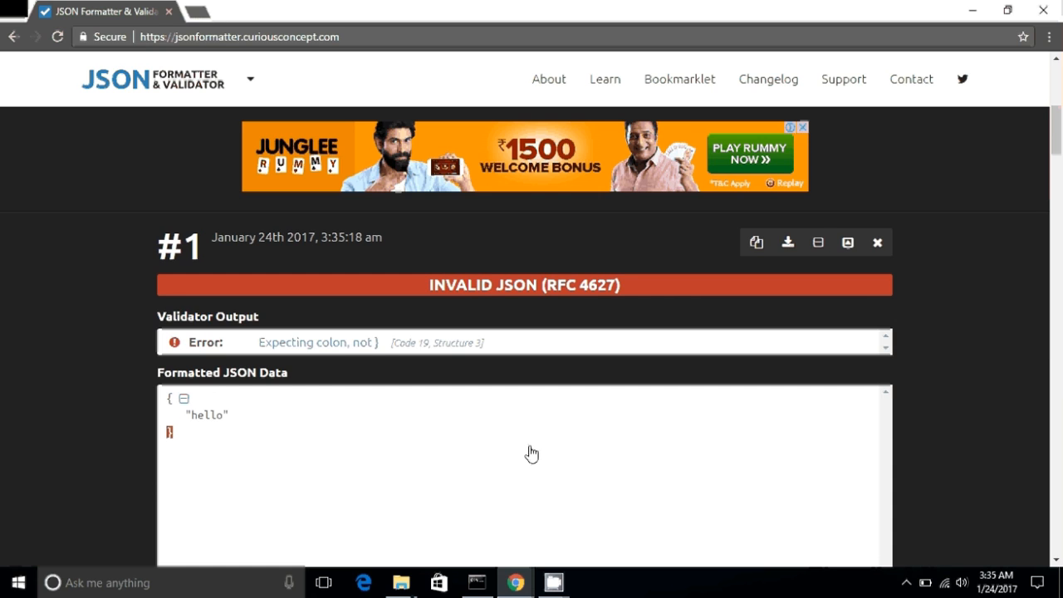
pyautogui.moveTo(856, 368)
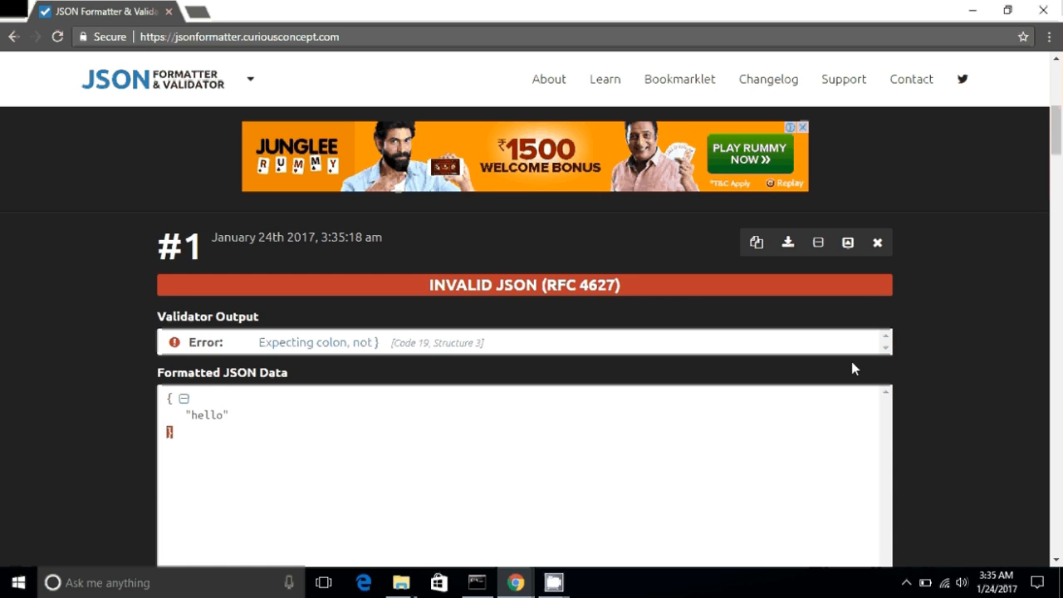
# Step: Add :"0" after the hello key and re-validate it as valid JSON
pyautogui.scroll(3)
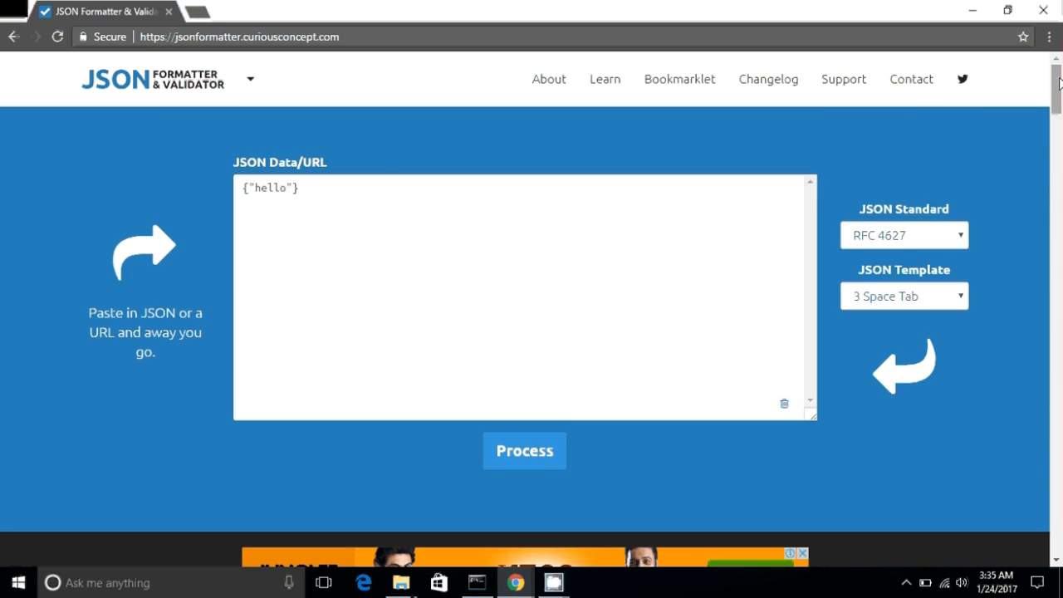
pyautogui.click(299, 188)
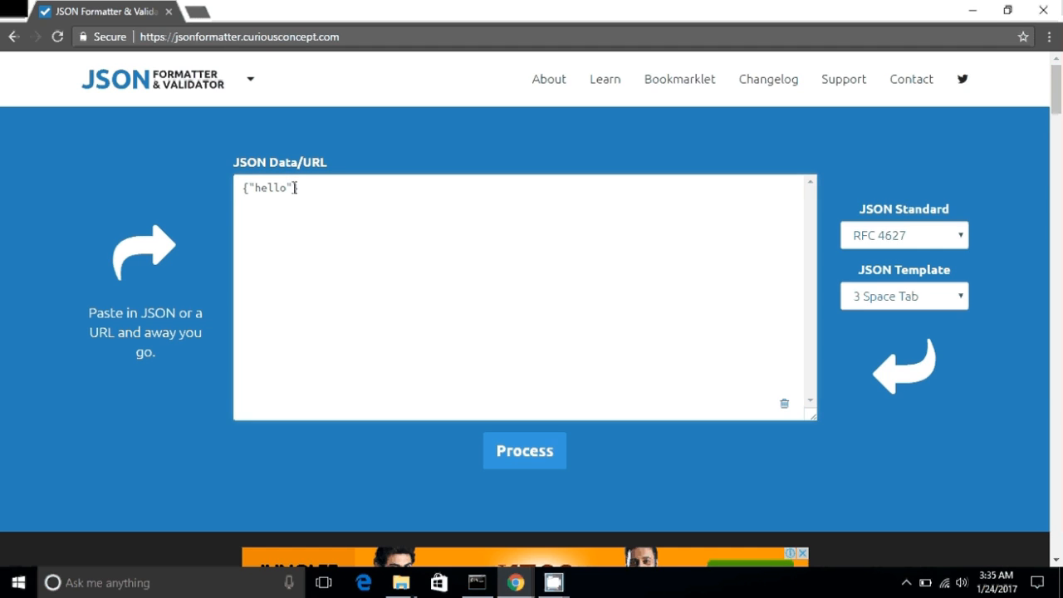
pyautogui.write(':"0"')
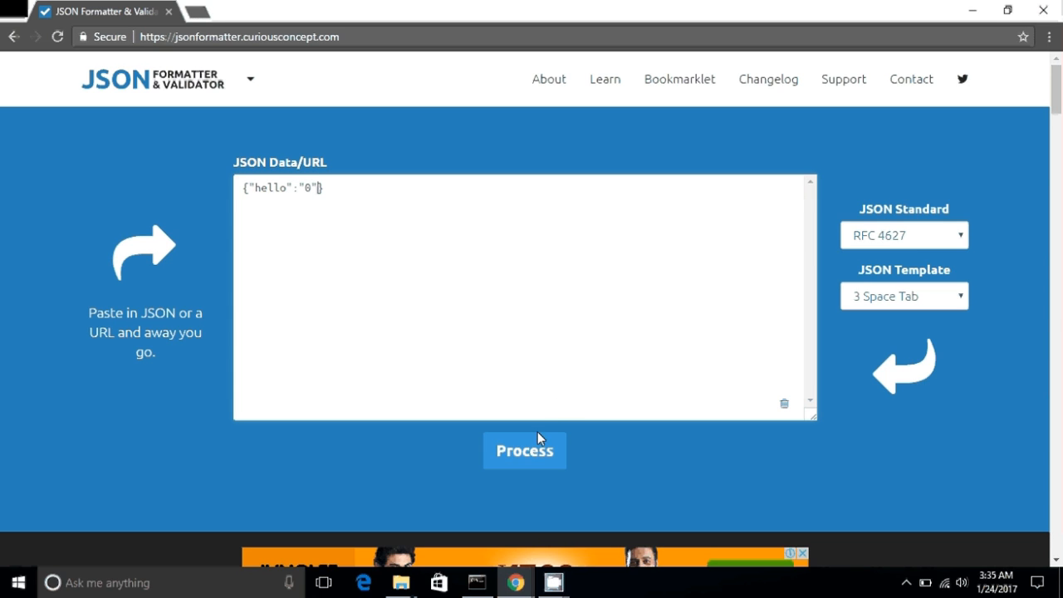
pyautogui.click(524, 450)
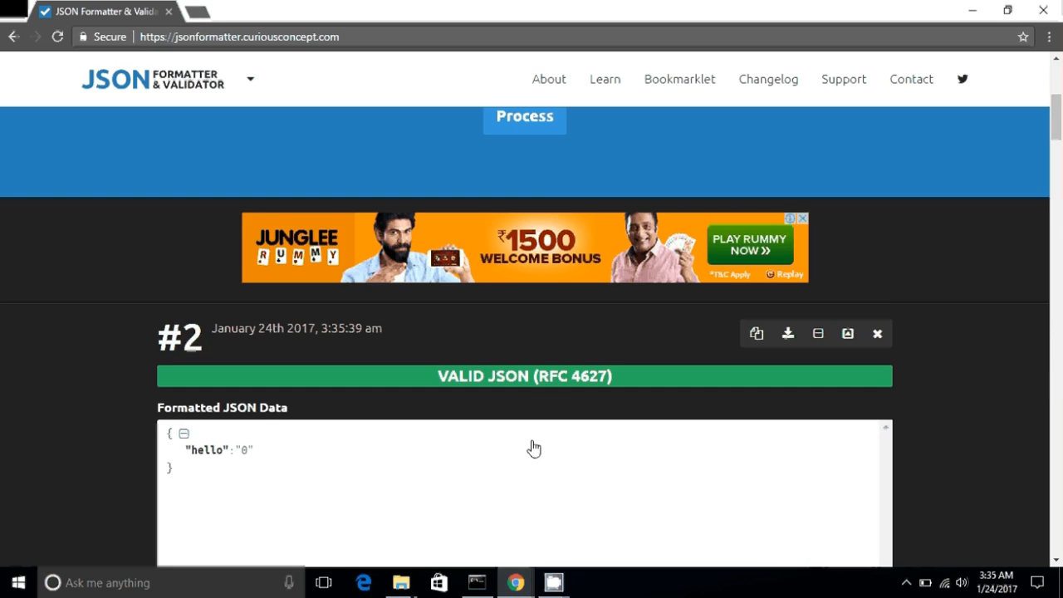
# Step: Validate {"hello":0} with the quotes removed from the zero value
pyautogui.scroll(-3)
pyautogui.write('{"hello":0}')
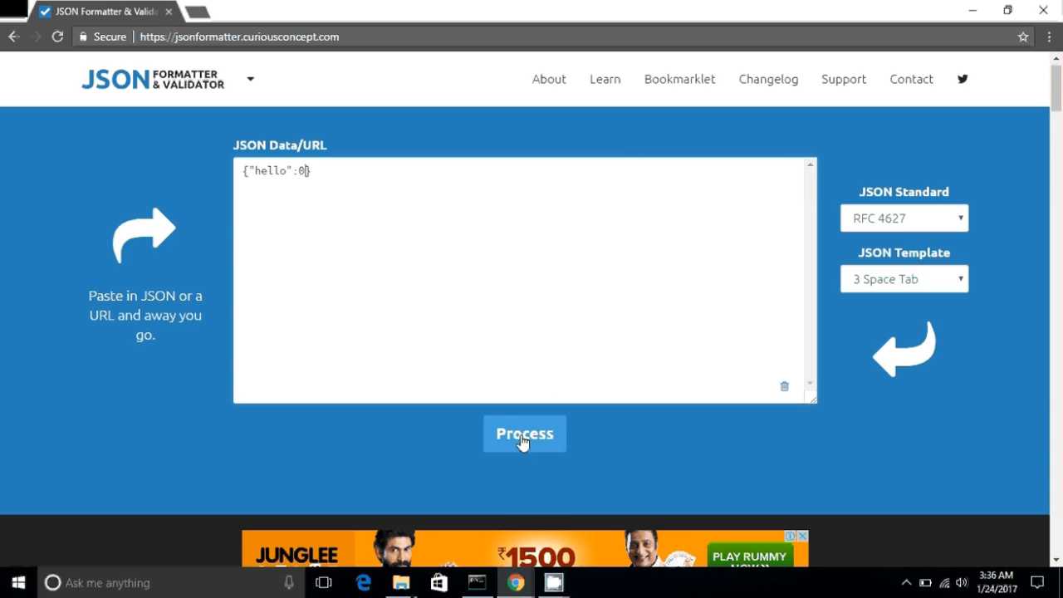
pyautogui.click(524, 434)
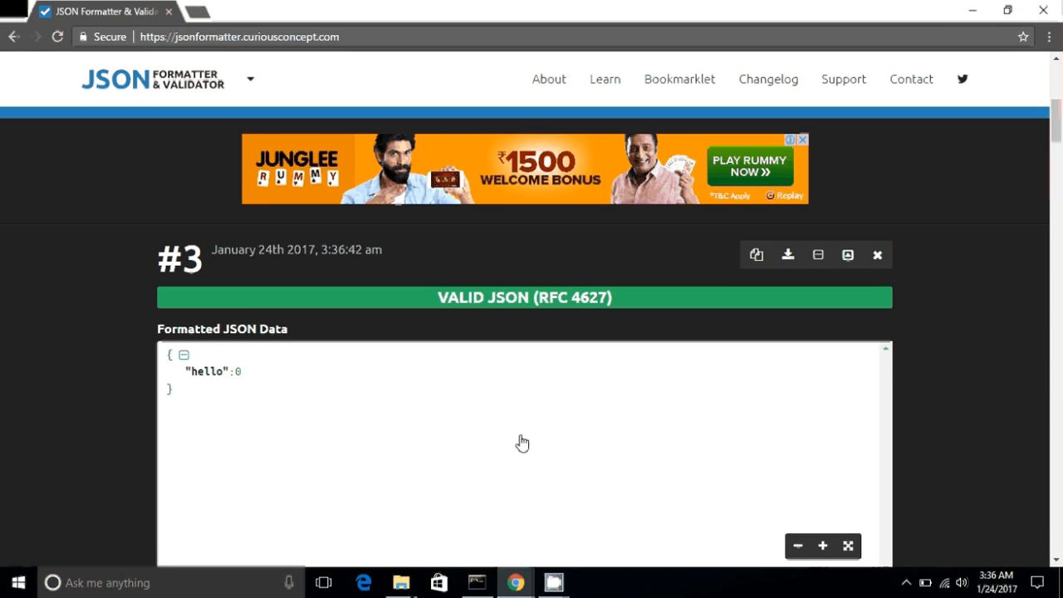
pyautogui.scroll(-3)
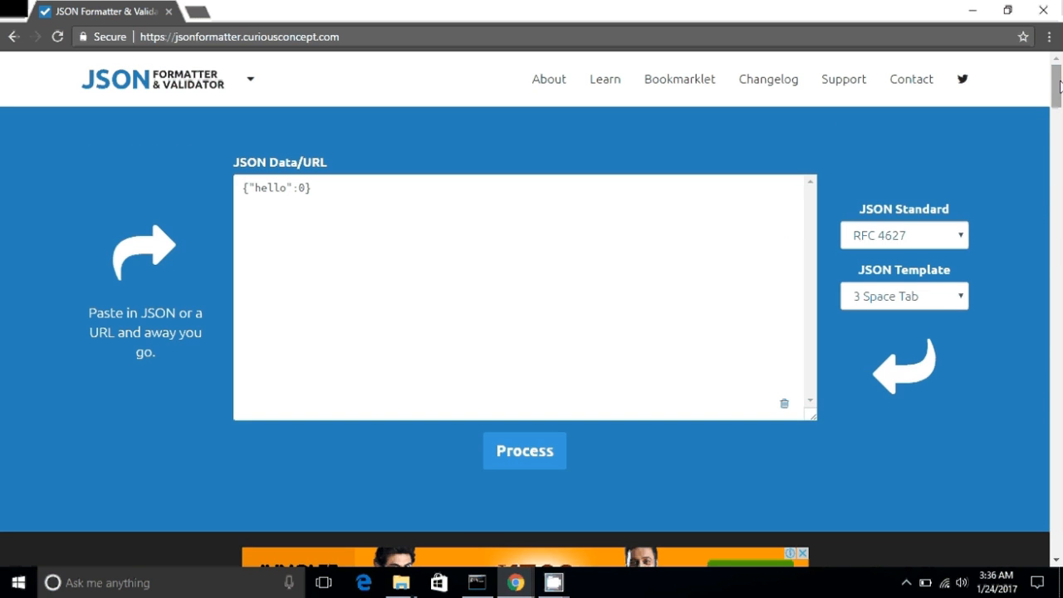
pyautogui.moveTo(307, 168)
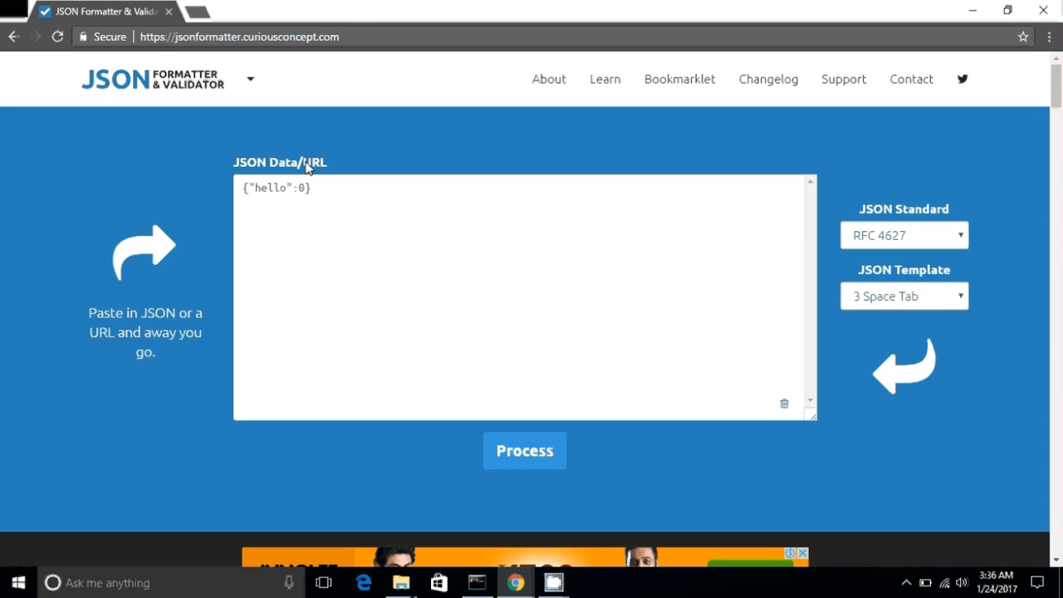
# Step: Rename the hello key to status and validate the object
pyautogui.doubleClick(271, 188)
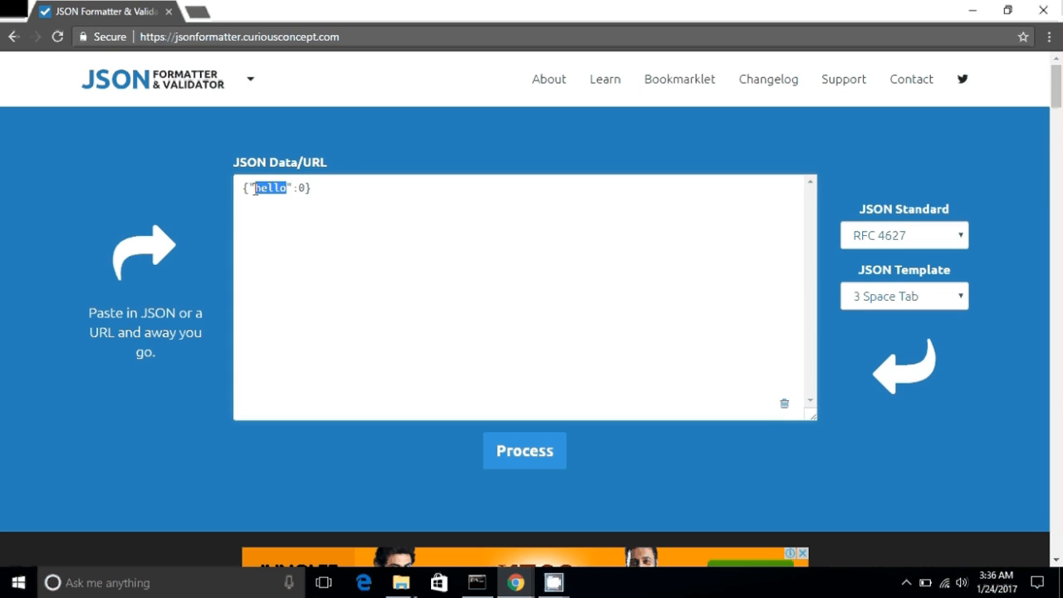
pyautogui.write('status')
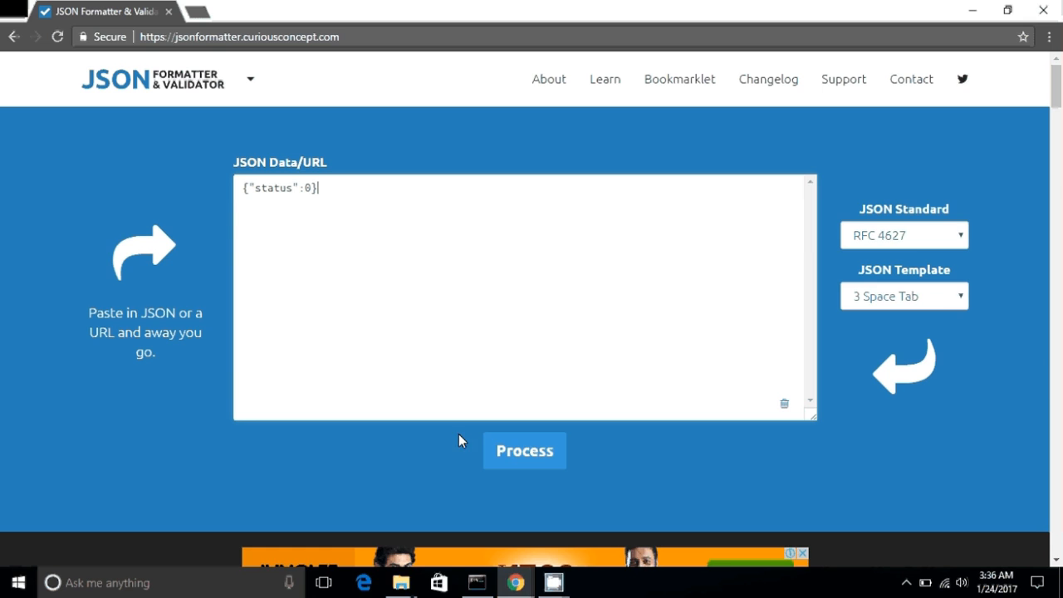
pyautogui.click(524, 450)
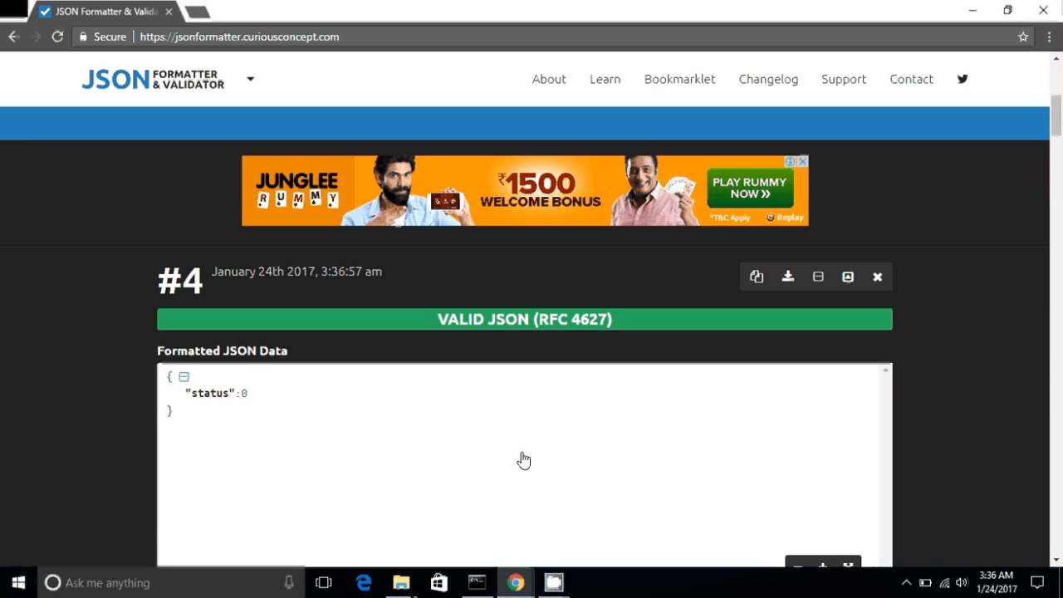
pyautogui.scroll(-3)
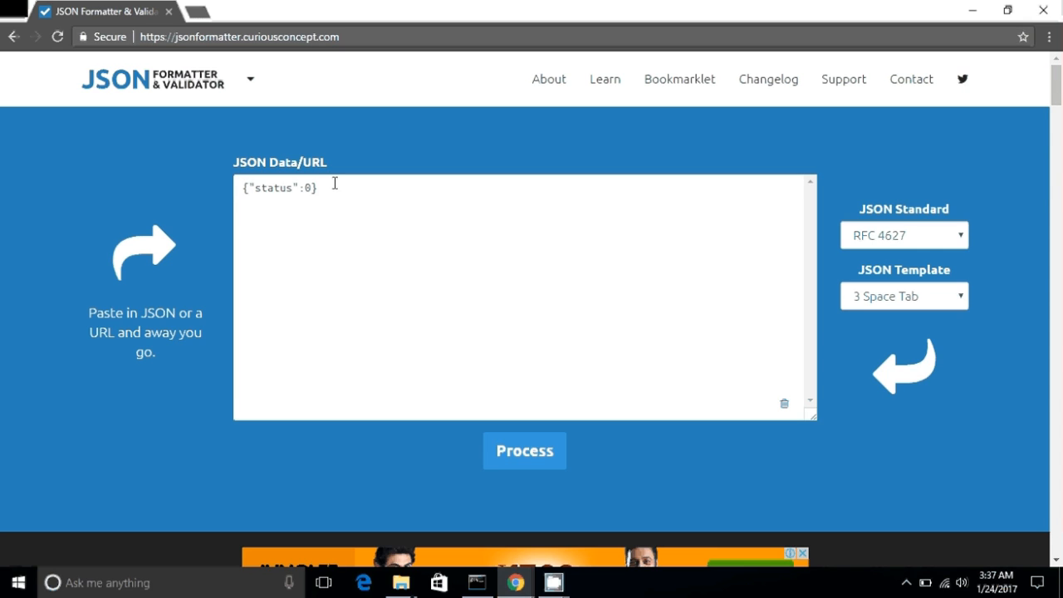
# Step: Append ,"msg":"done" after the status value and validate again
pyautogui.click(307, 187)
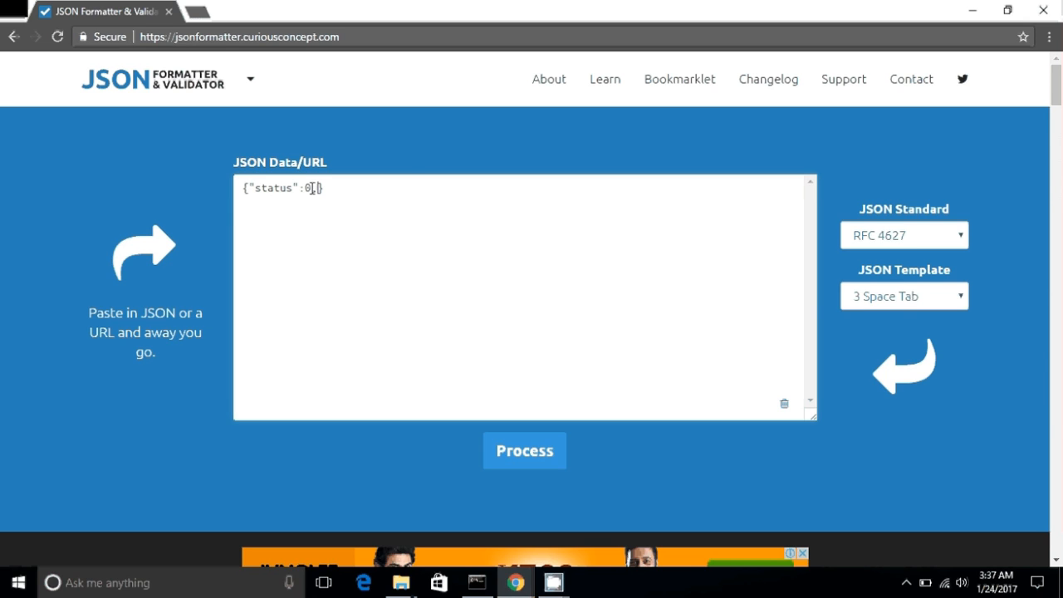
pyautogui.write(',"m"')
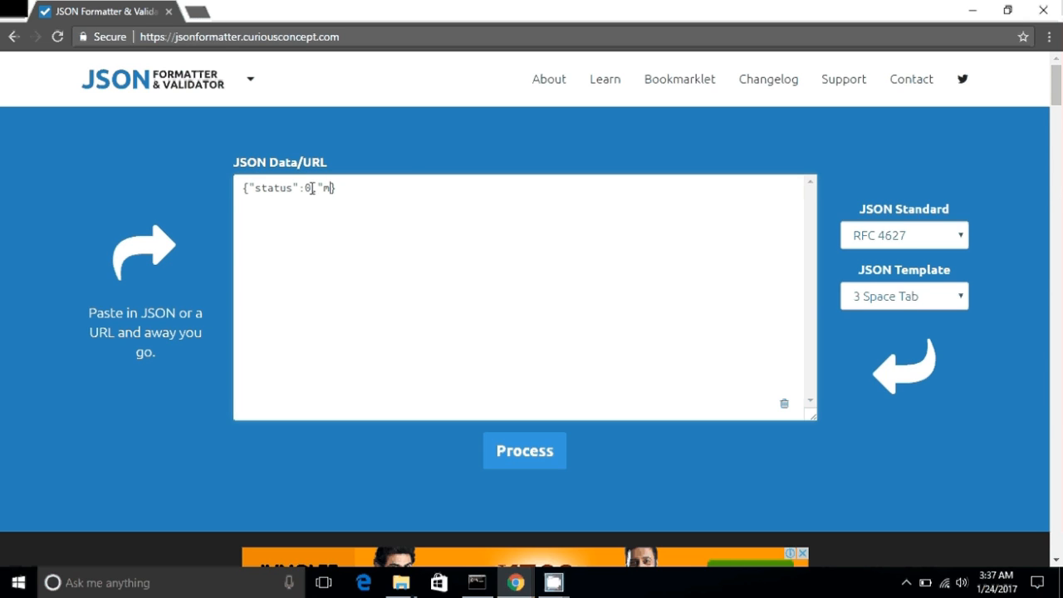
pyautogui.write('essga')
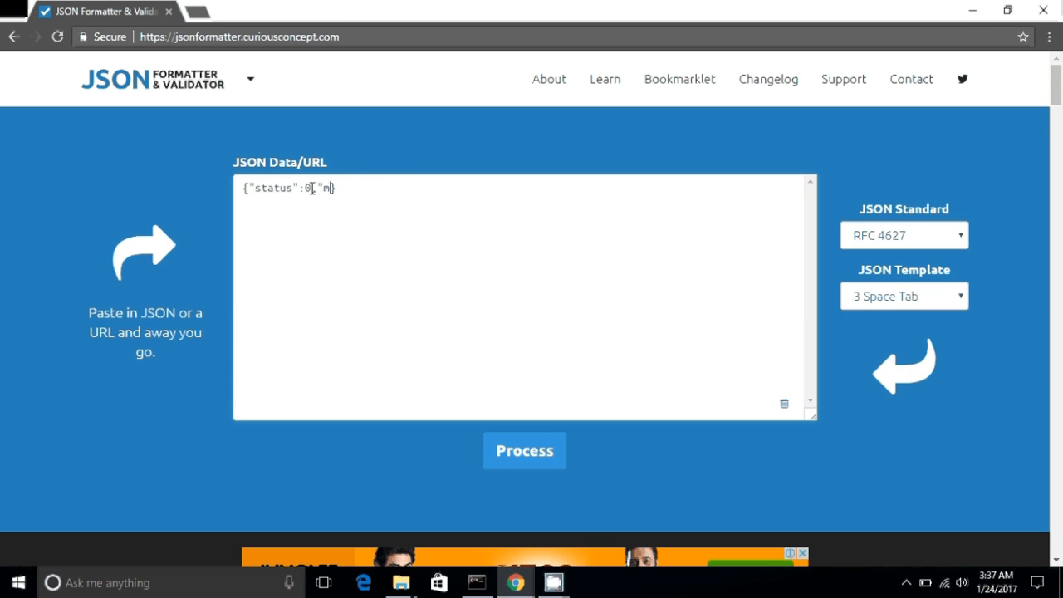
pyautogui.write('sg"')
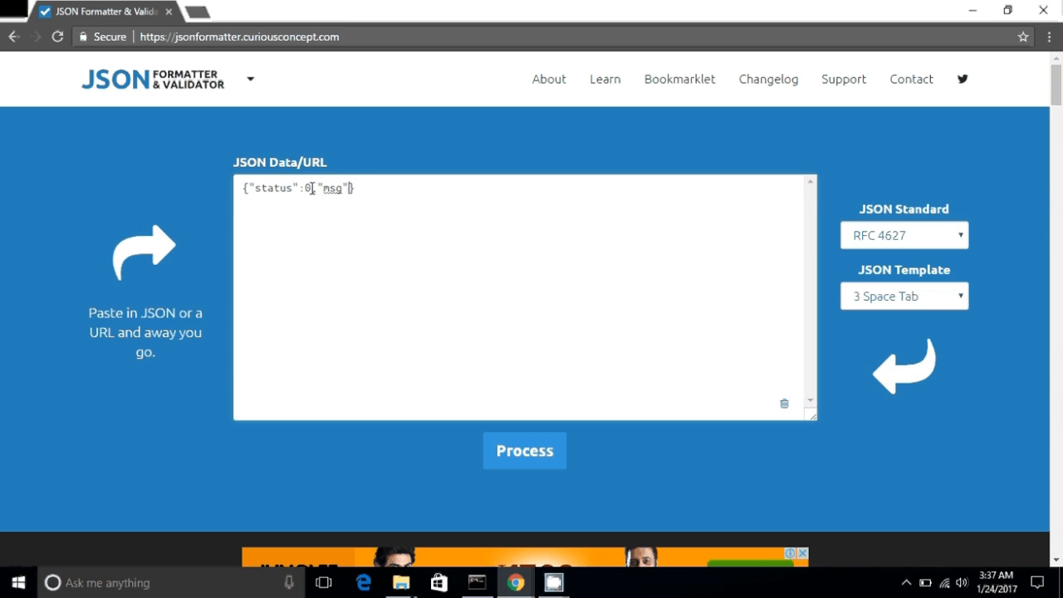
pyautogui.write(':""')
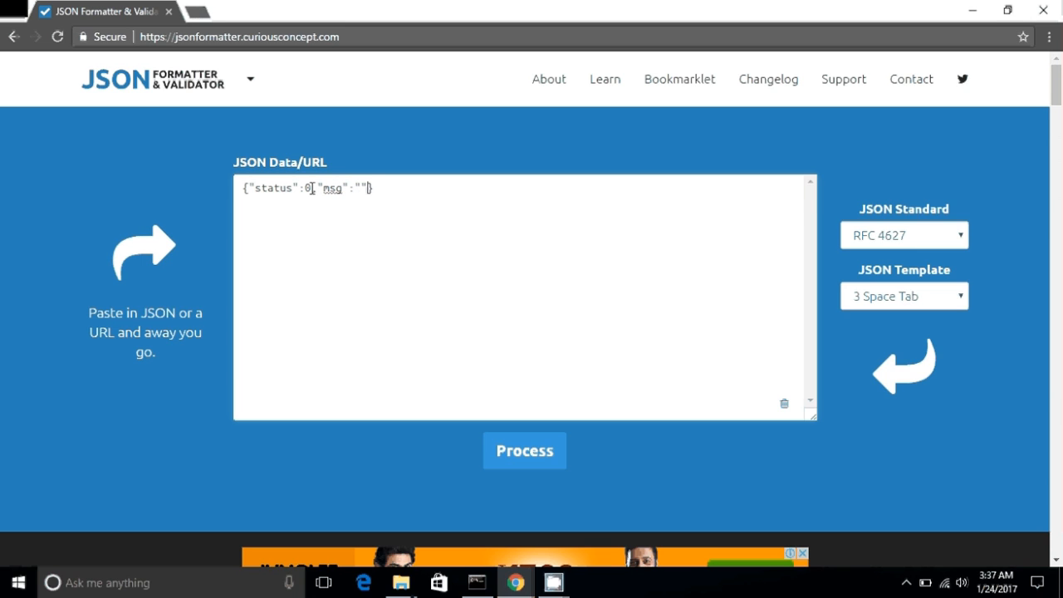
pyautogui.write('d')
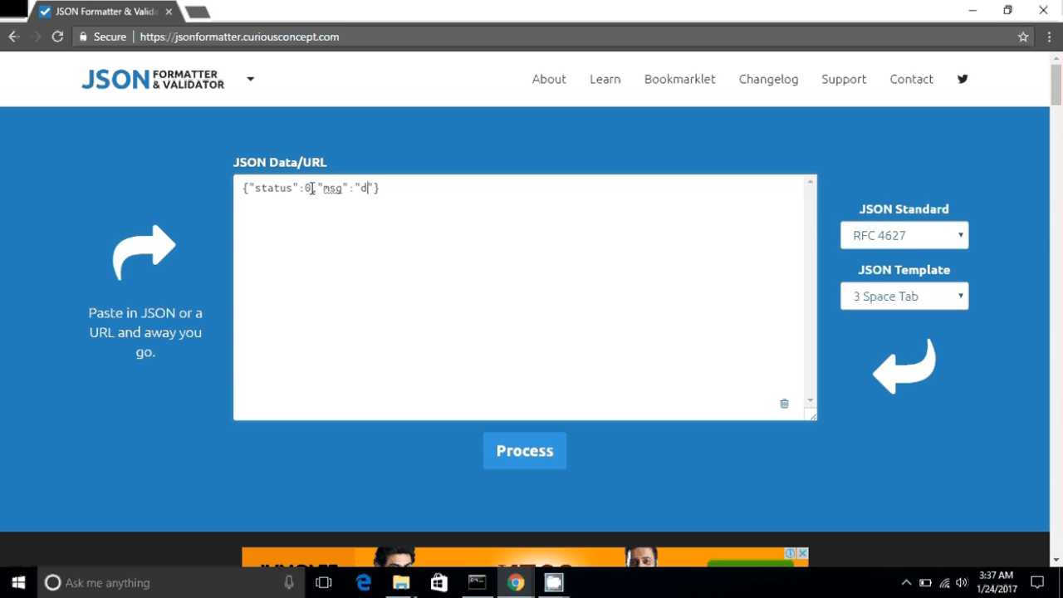
pyautogui.write('one')
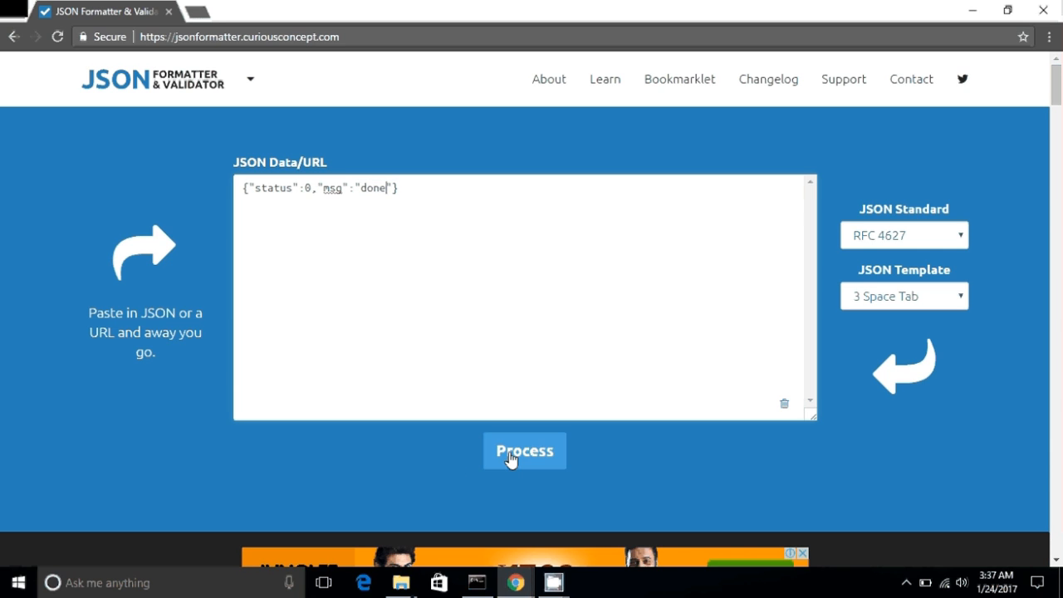
pyautogui.click(523, 451)
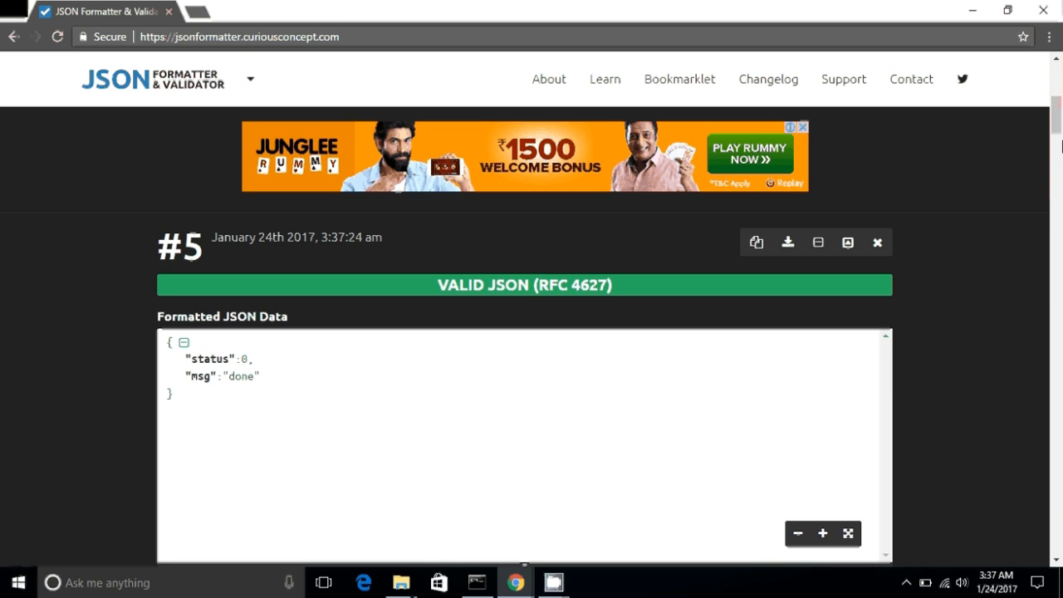
# Step: Add an opening [ before the status object and run Process
pyautogui.click(876, 241)
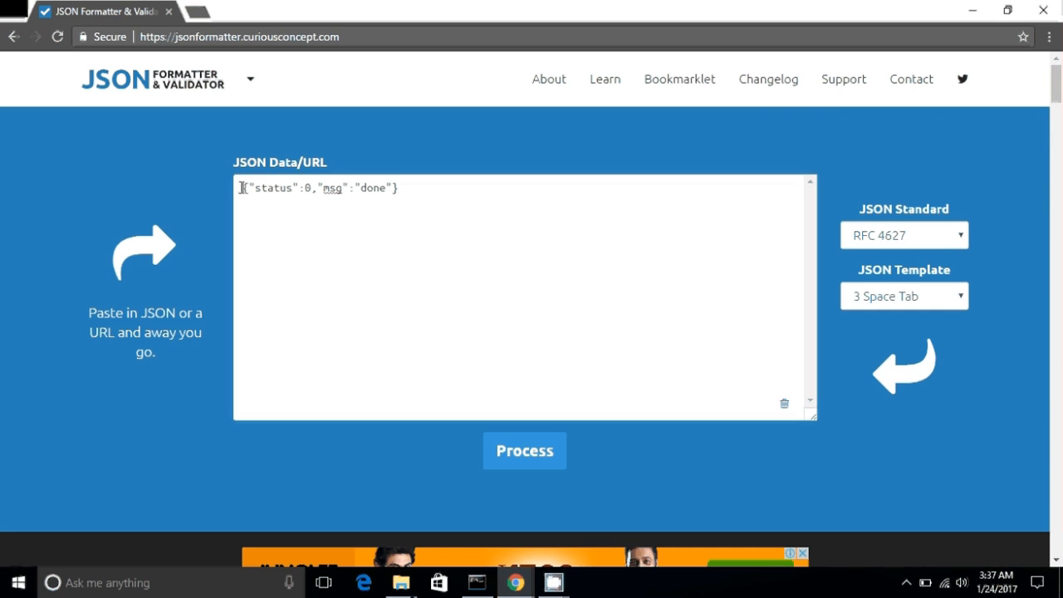
pyautogui.write('[')
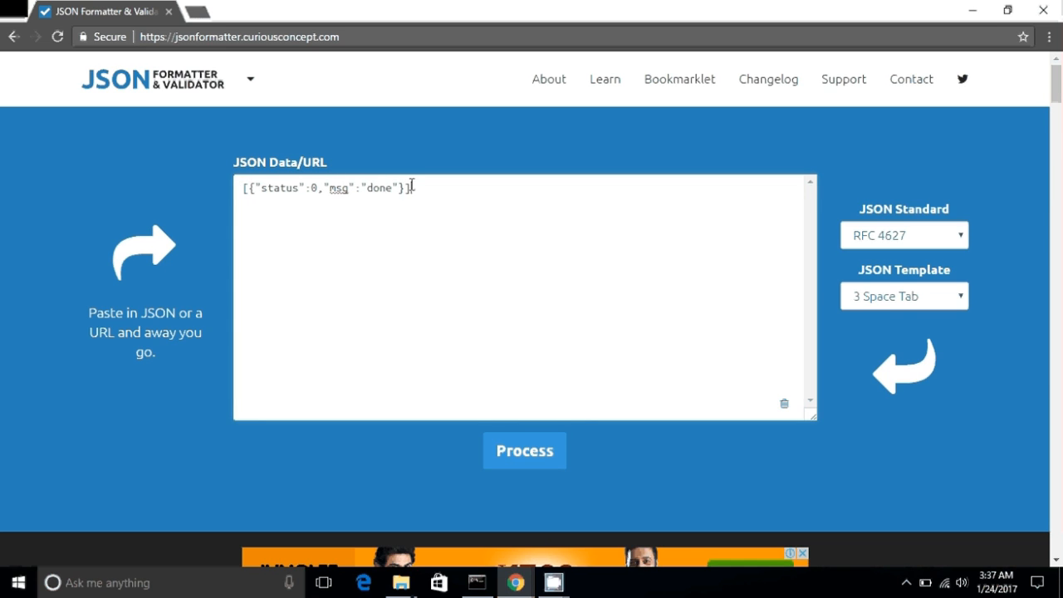
pyautogui.click(524, 450)
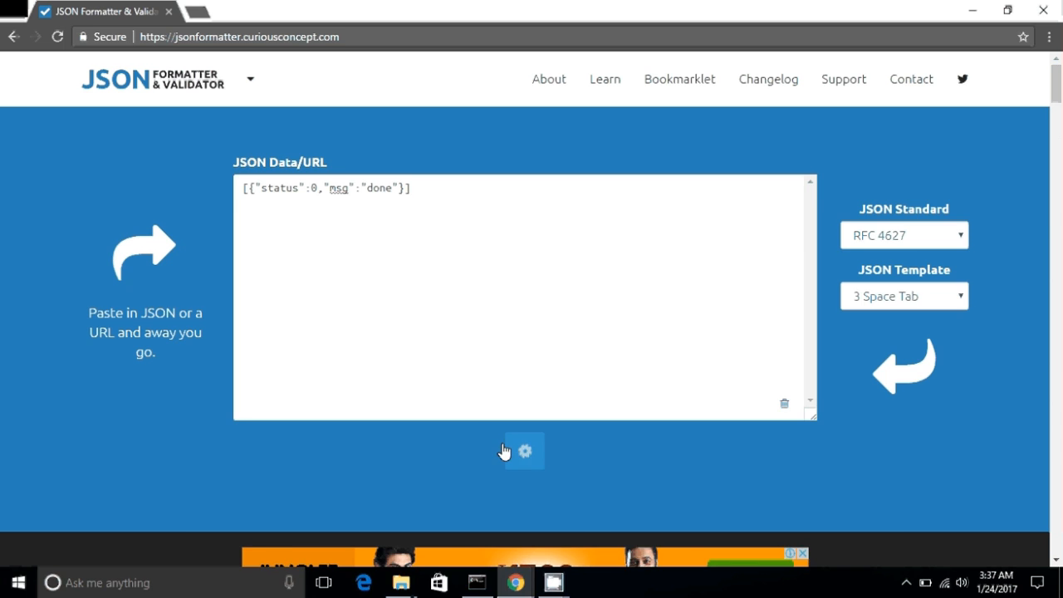
pyautogui.click(524, 451)
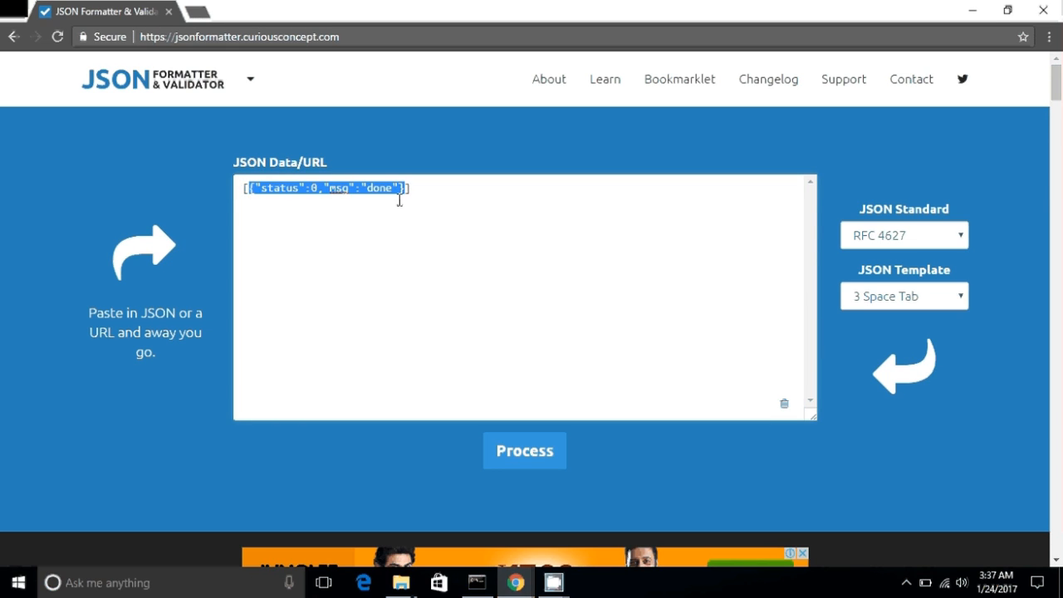
# Step: Append a second object with status 1 and msg "pending", then validate
pyautogui.click(407, 188)
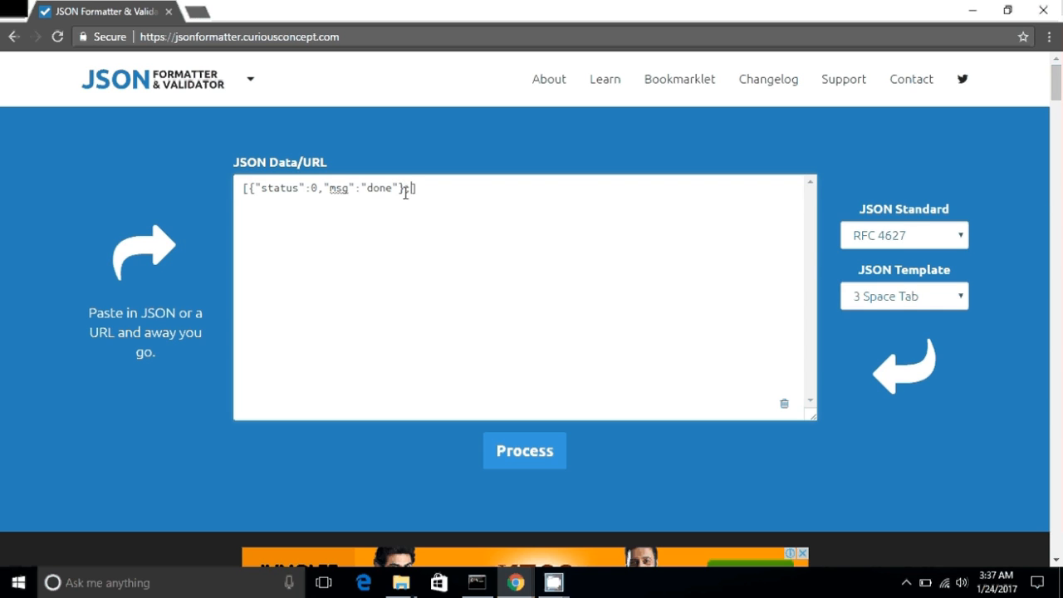
pyautogui.write(',{"status":0,"msg":"done"}')
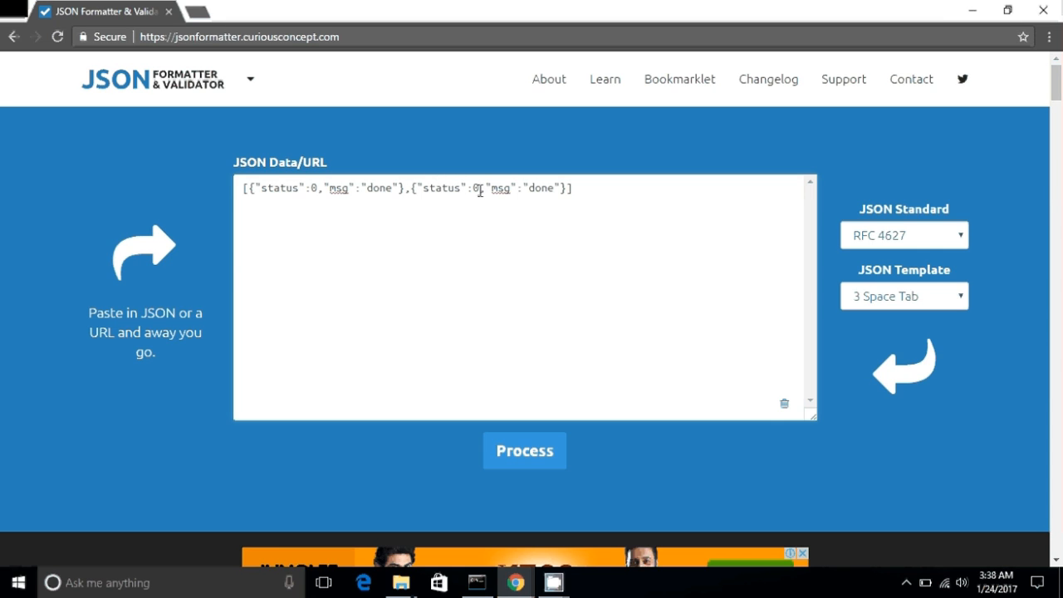
pyautogui.write('1')
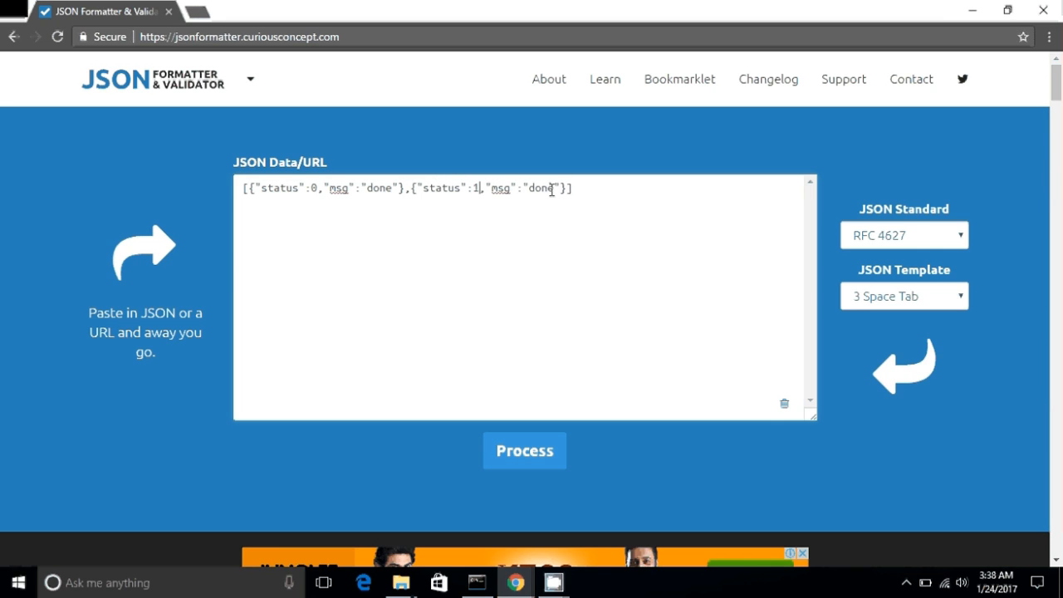
pyautogui.doubleClick(541, 187)
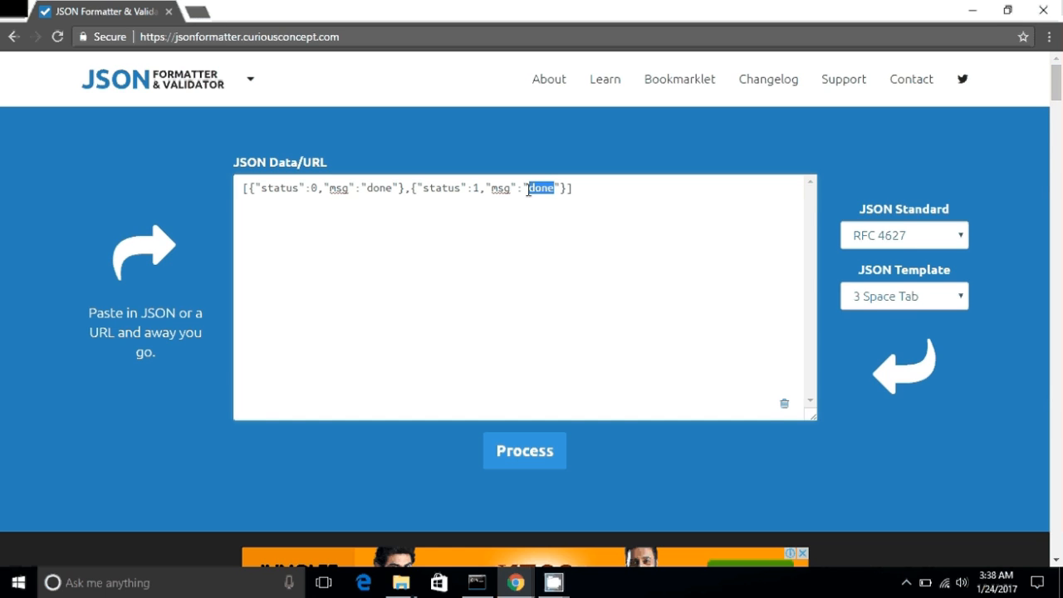
pyautogui.write('pending')
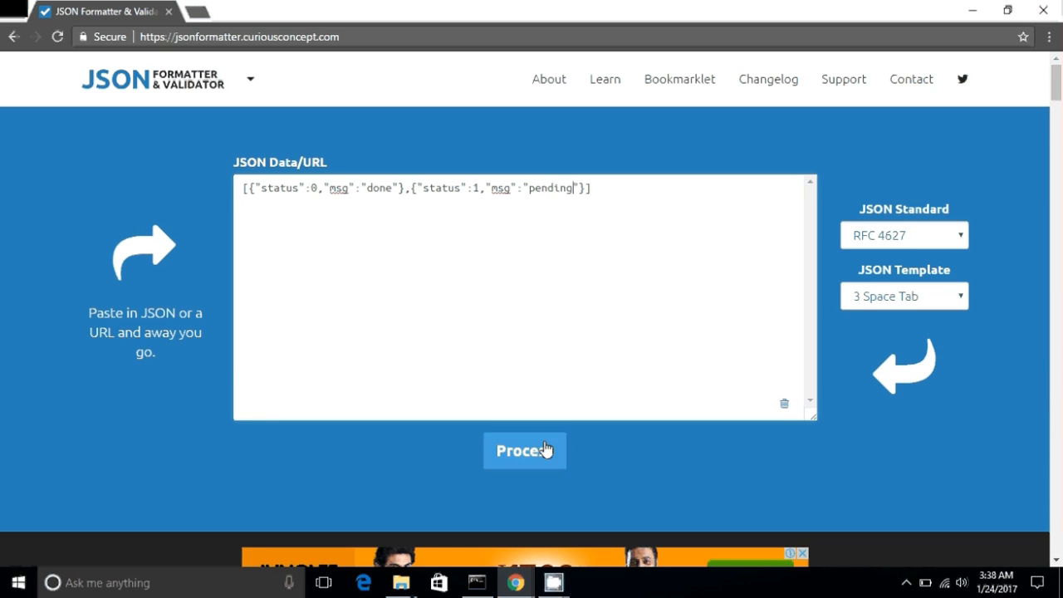
pyautogui.click(524, 450)
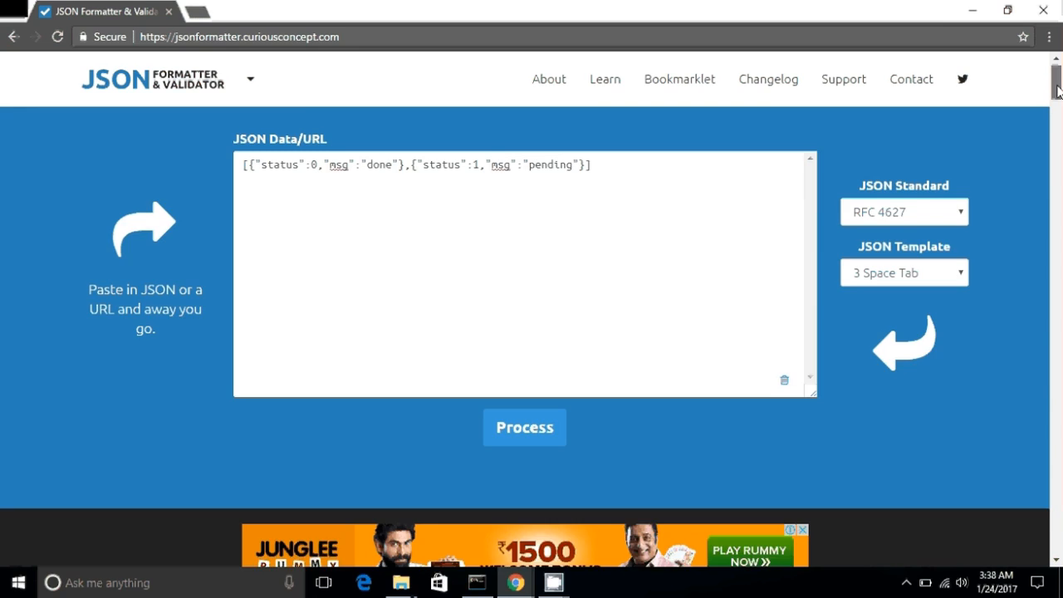
pyautogui.scroll(-3)
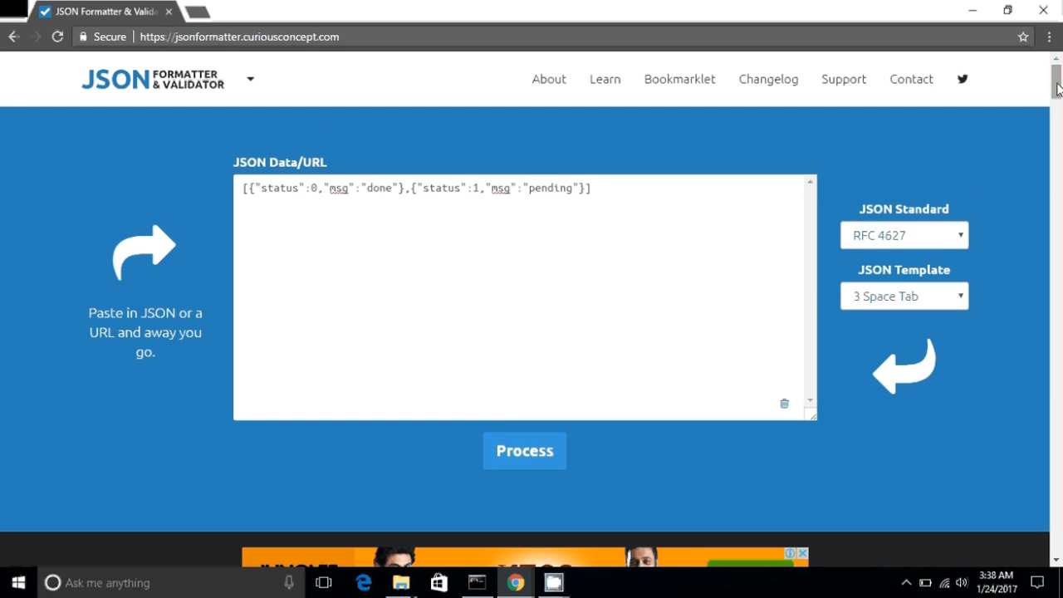
# Step: Wrap the array in extra braces and brackets and review the INVALID JSON errors
pyautogui.click(257, 197)
pyautogui.write('{')
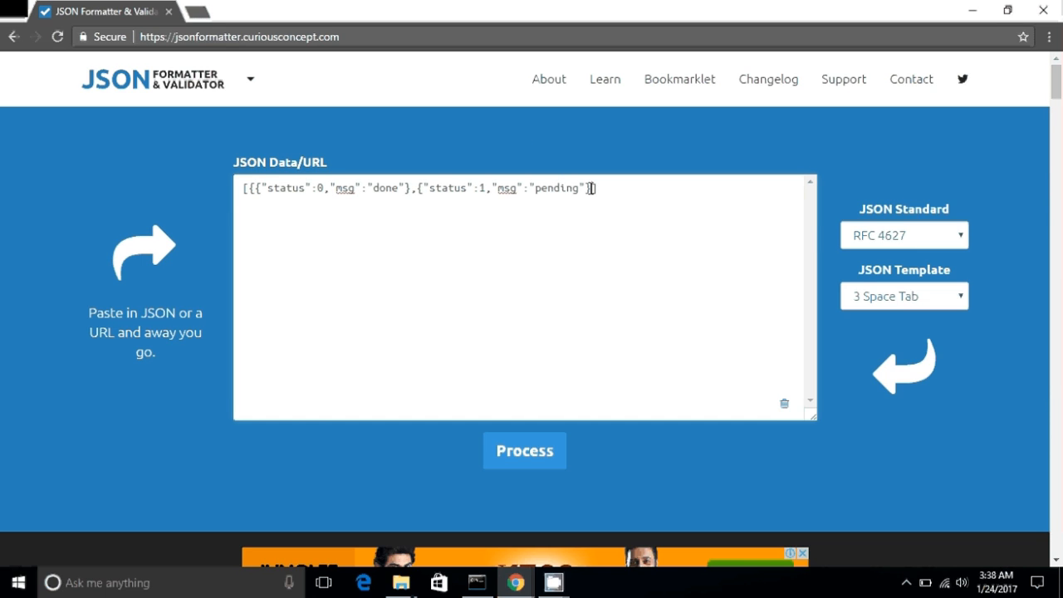
pyautogui.click(524, 450)
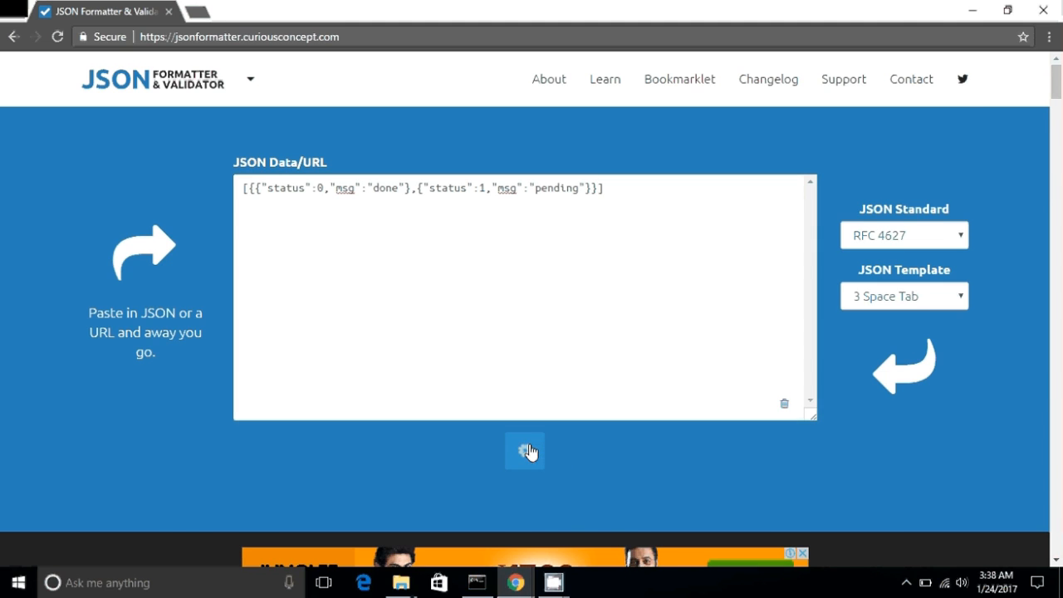
pyautogui.click(524, 451)
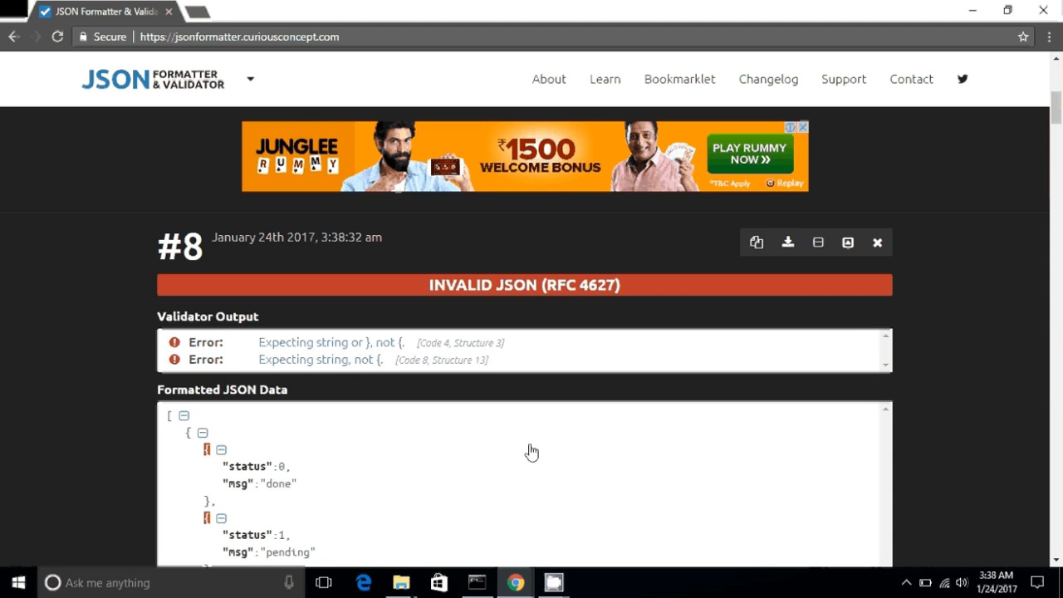
pyautogui.moveTo(819, 380)
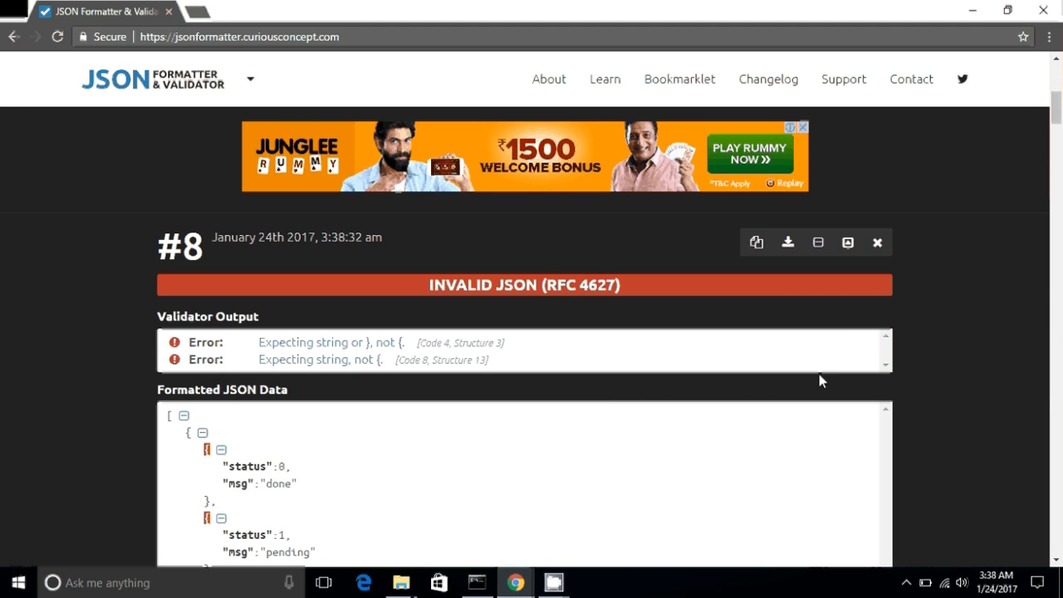
pyautogui.click(877, 243)
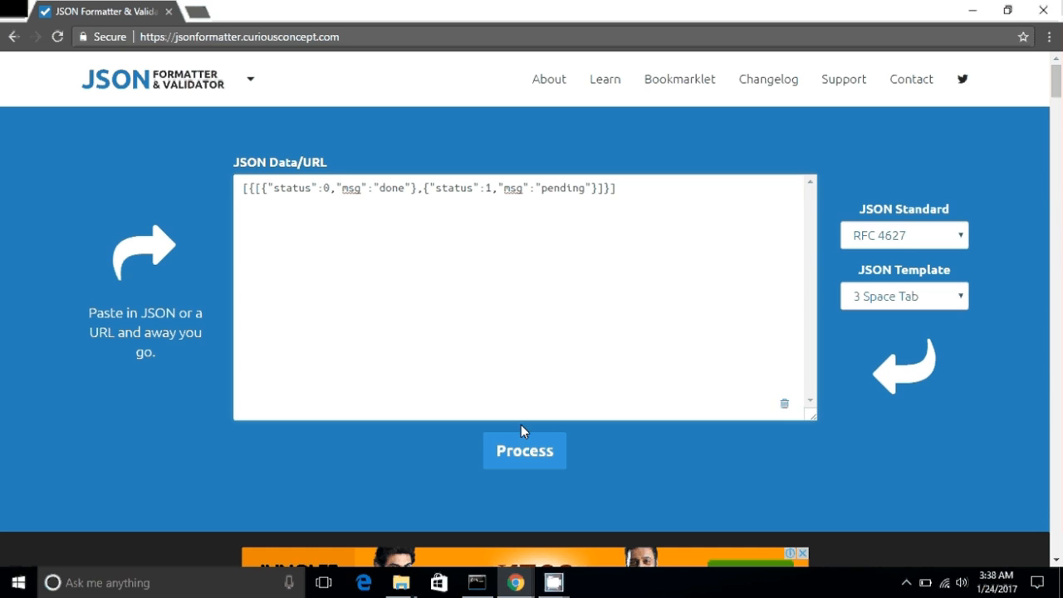
# Step: Insert a "work" key after the opening bracket, hitting 'Expecting comma or ], not colon'
pyautogui.click(524, 450)
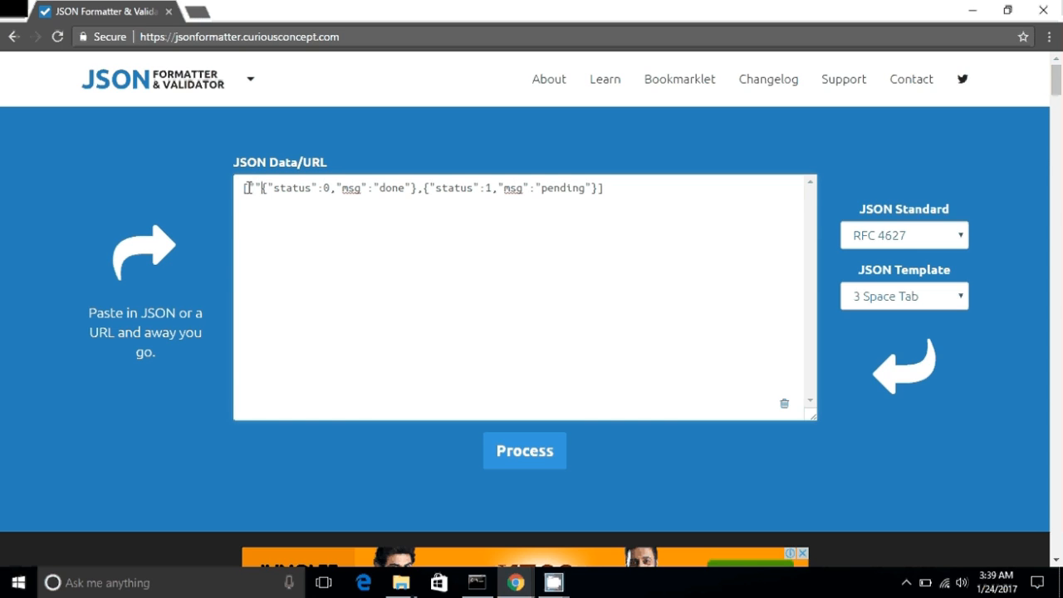
pyautogui.write('""')
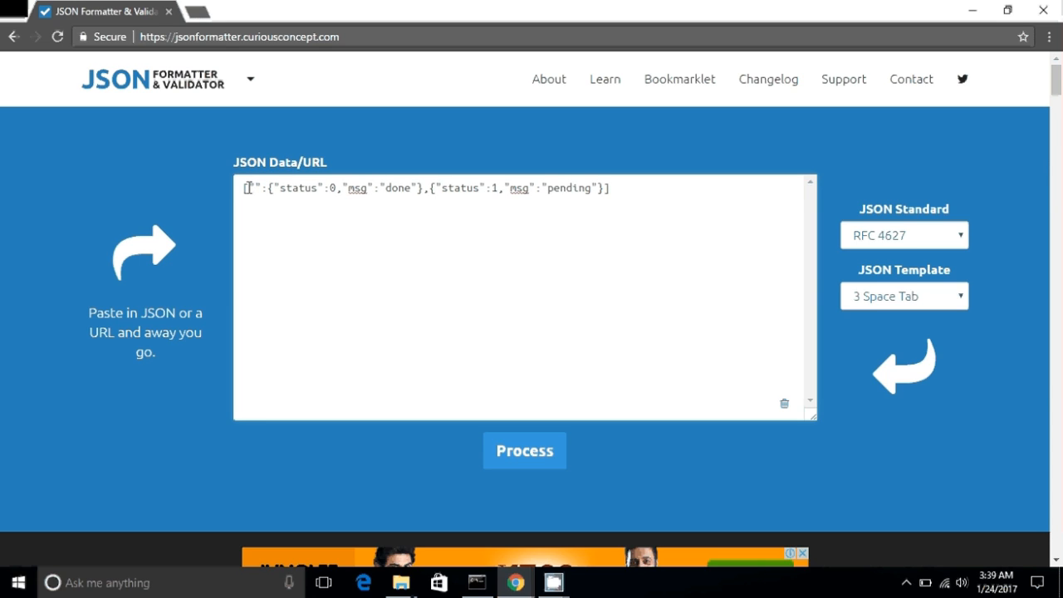
pyautogui.write('w')
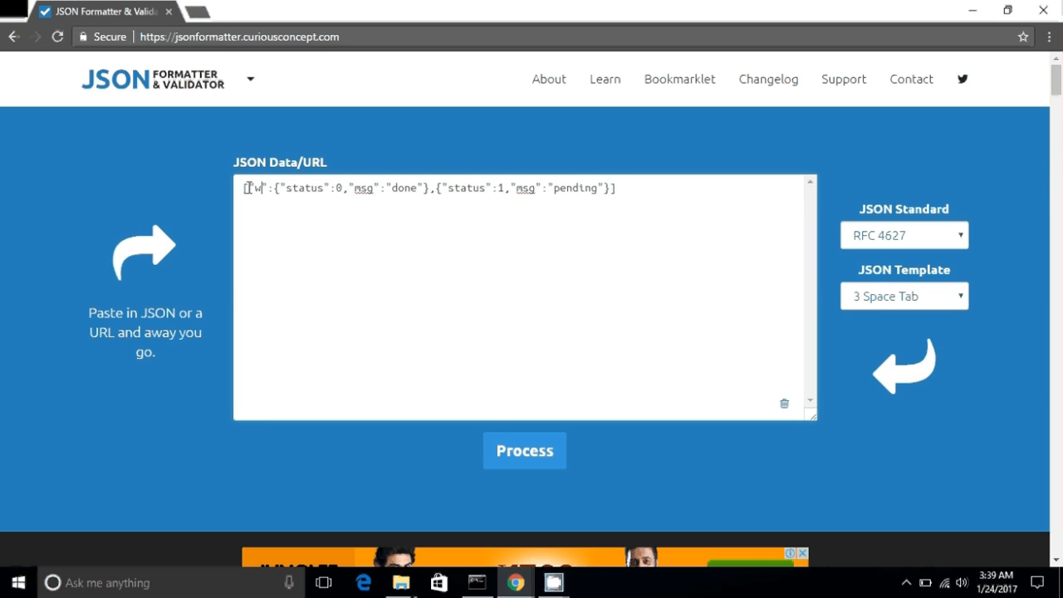
pyautogui.write('ork')
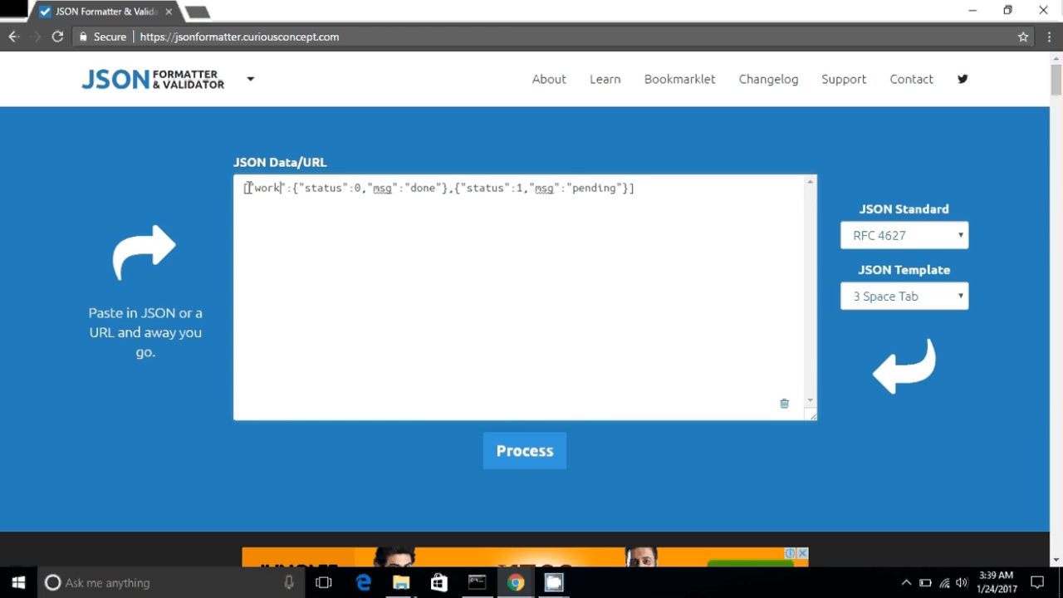
pyautogui.click(524, 450)
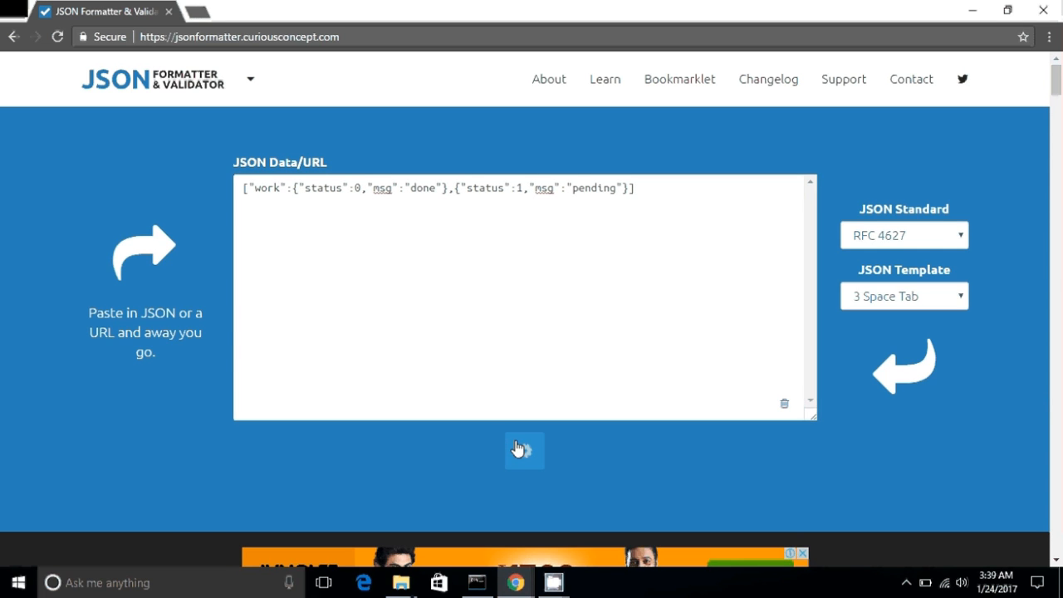
pyautogui.click(524, 450)
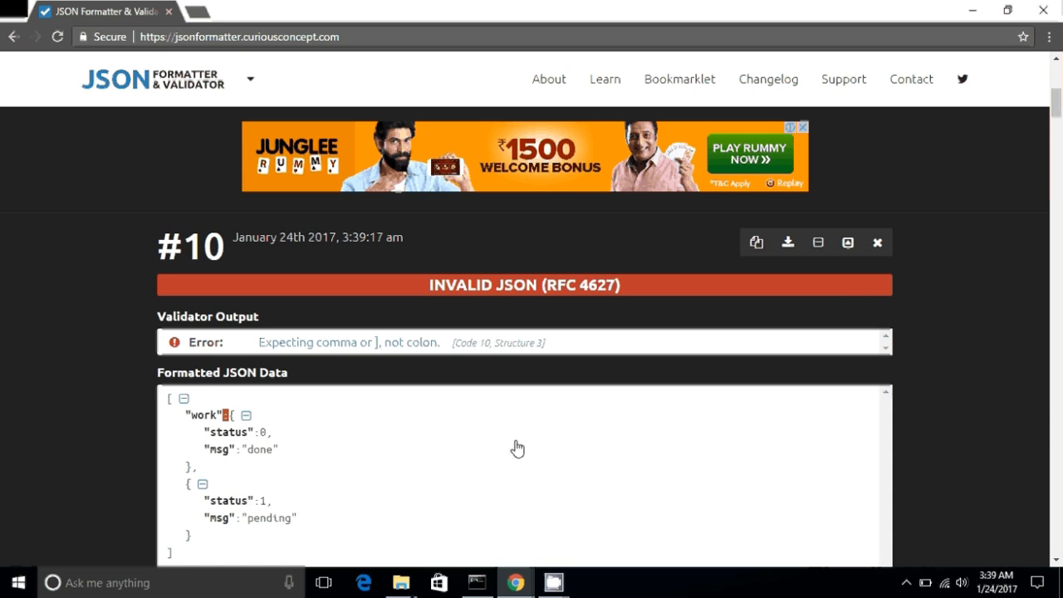
pyautogui.moveTo(522, 383)
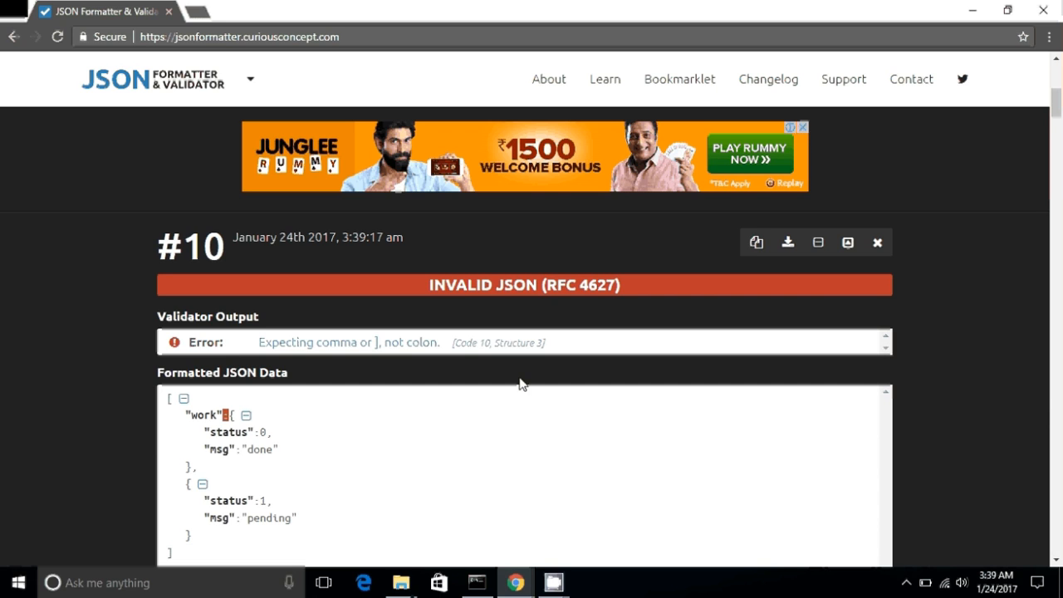
pyautogui.moveTo(789, 306)
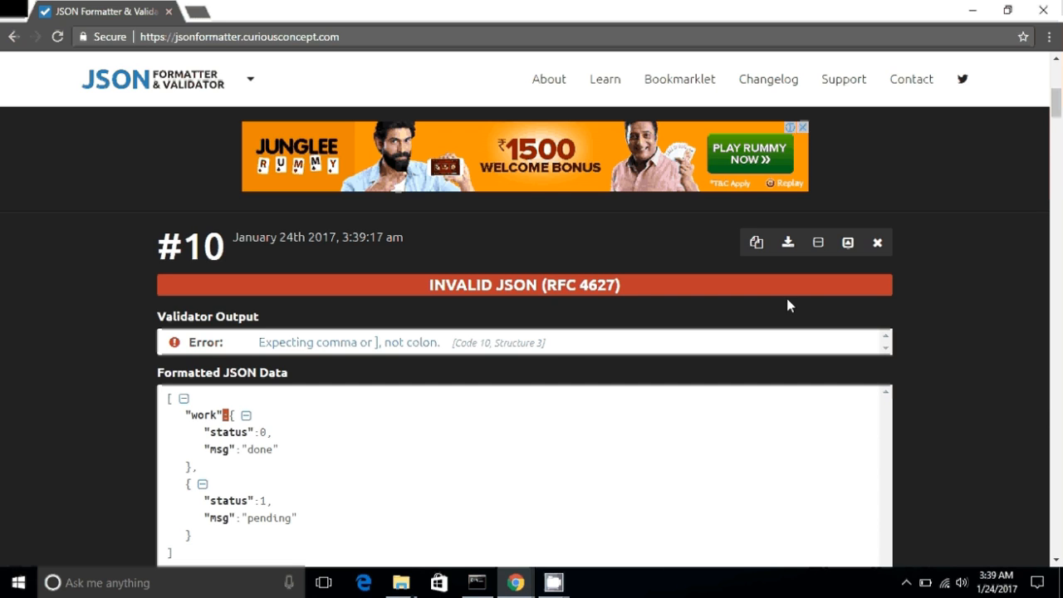
pyautogui.scroll(-3)
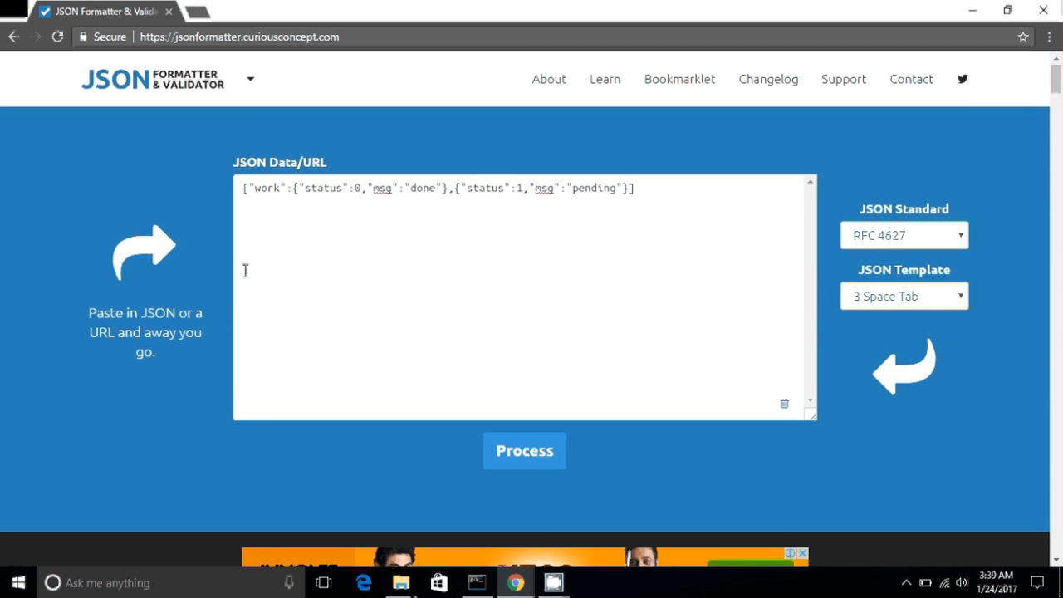
pyautogui.moveTo(289, 225)
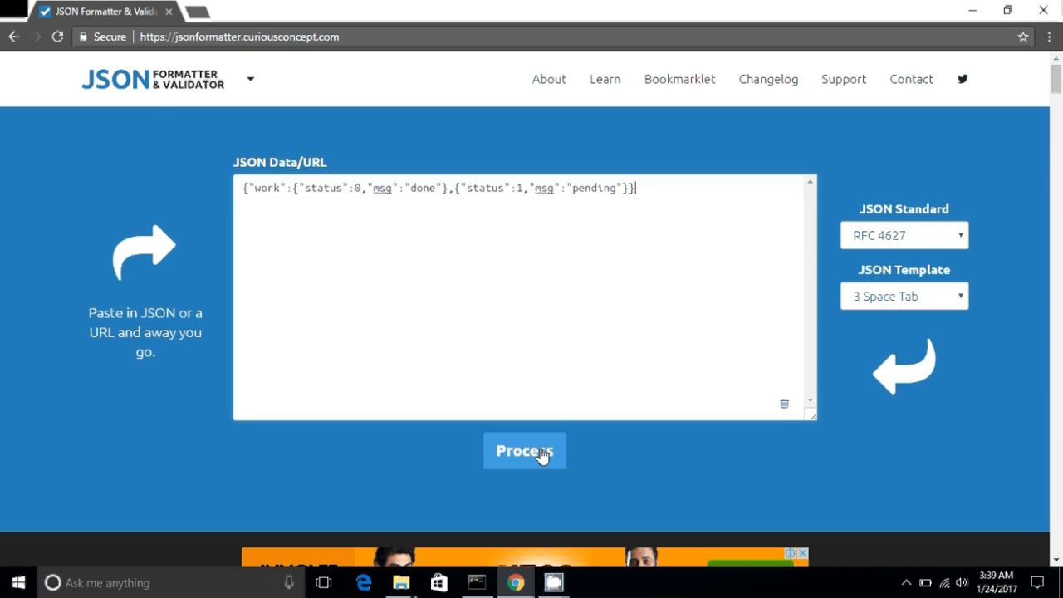
# Step: Validate the brace-wrapped JSON and scroll through the 'Expecting string, not {' error
pyautogui.click(524, 450)
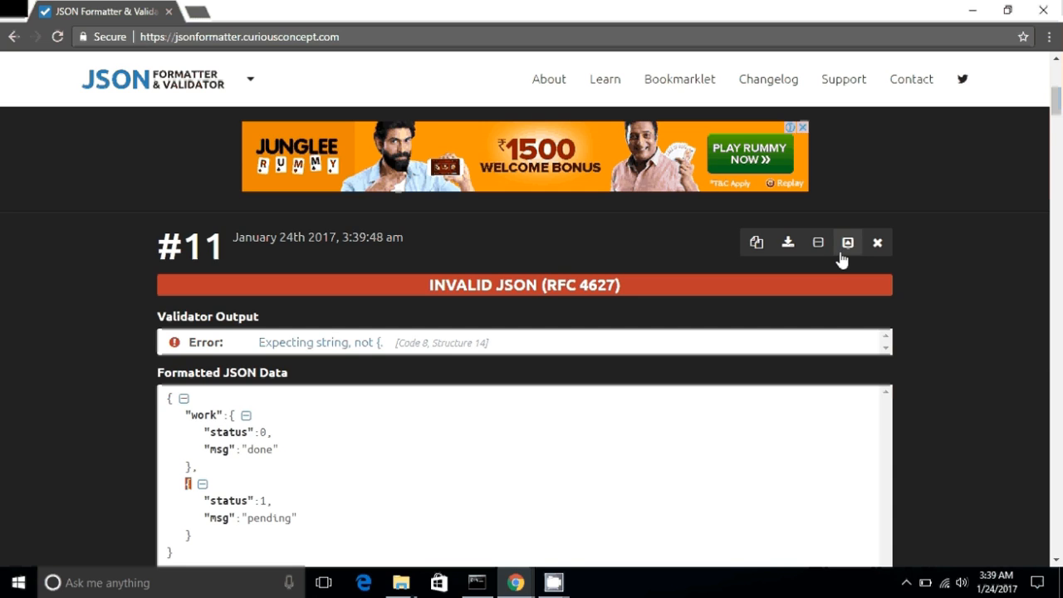
pyautogui.moveTo(847, 241)
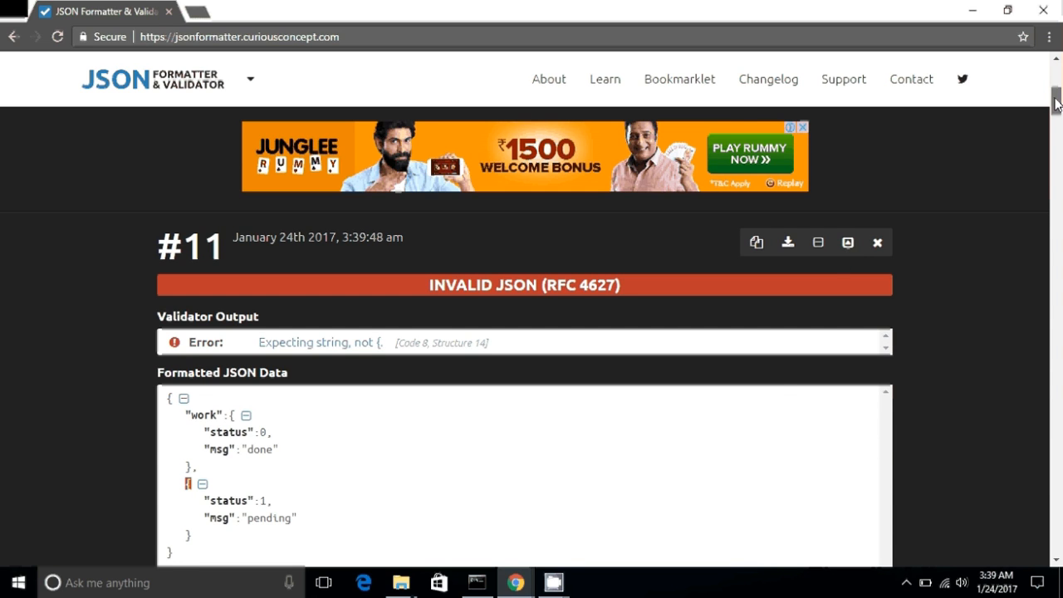
pyautogui.scroll(-3)
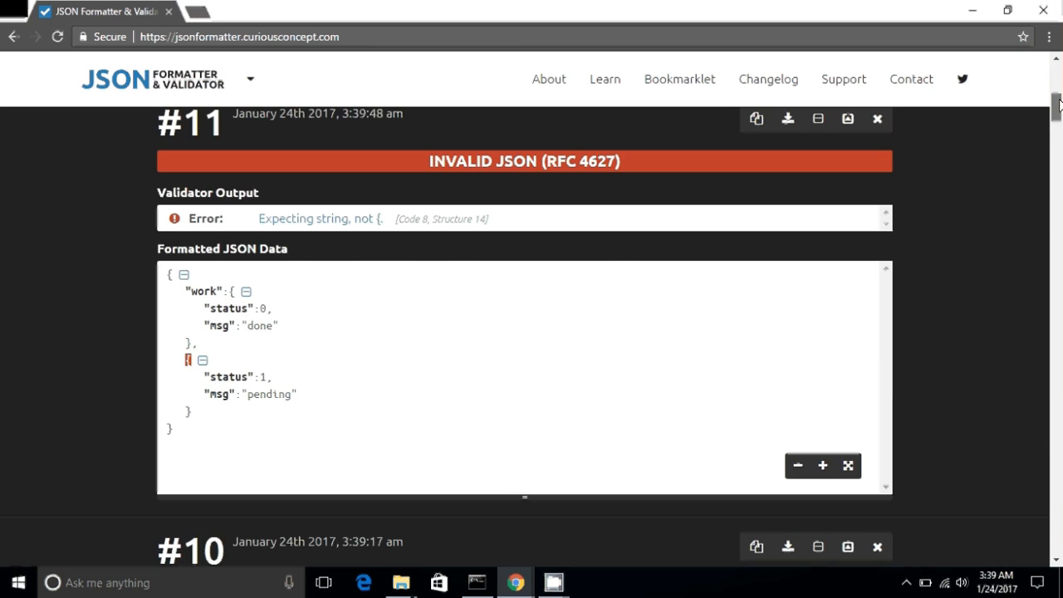
pyautogui.scroll(3)
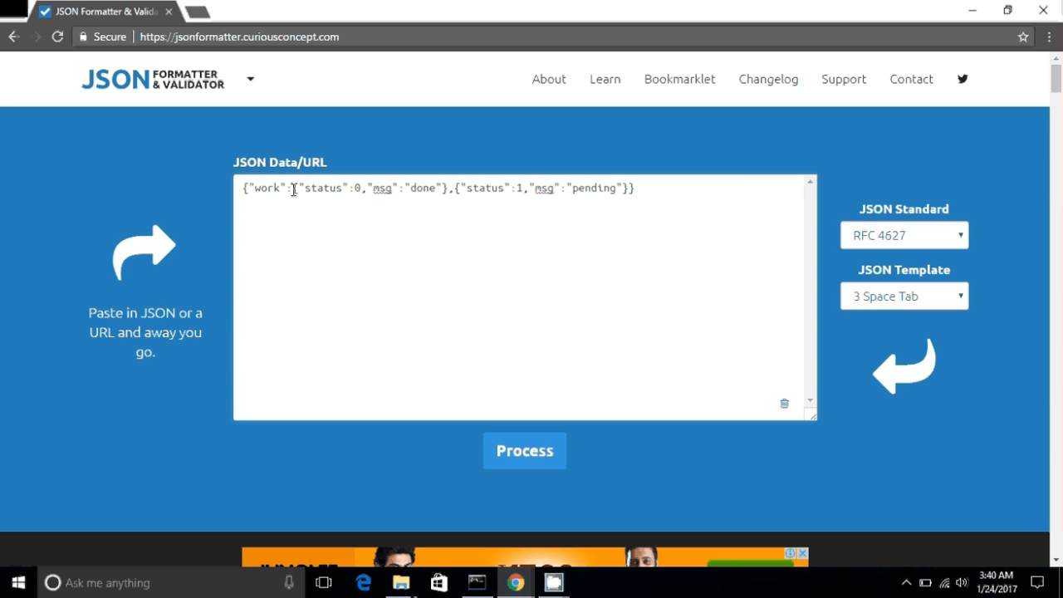
# Step: Put both status objects inside a [ ] array under "work" and validate
pyautogui.write('[')
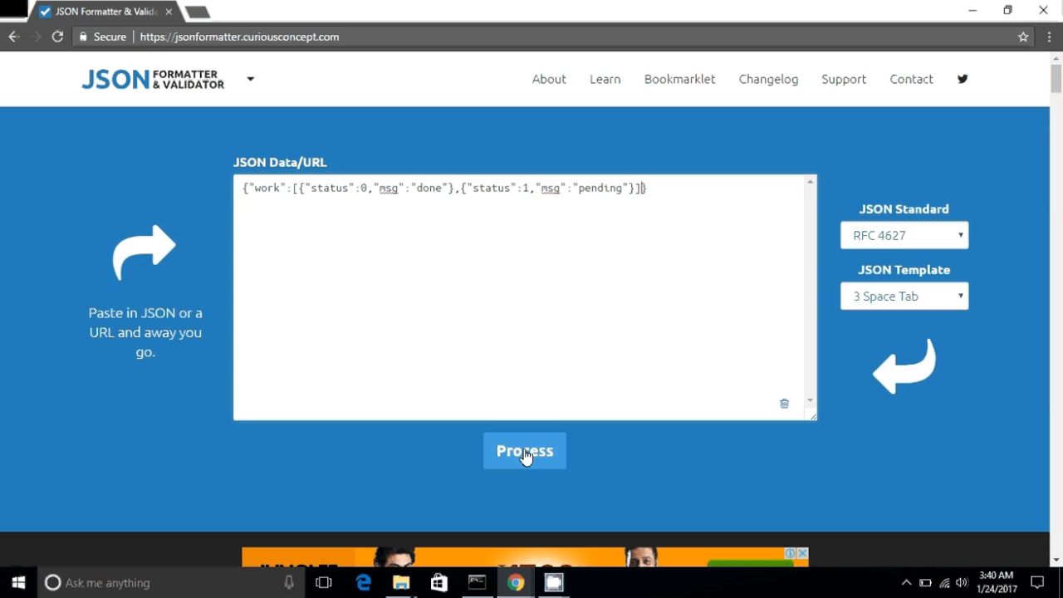
pyautogui.click(524, 450)
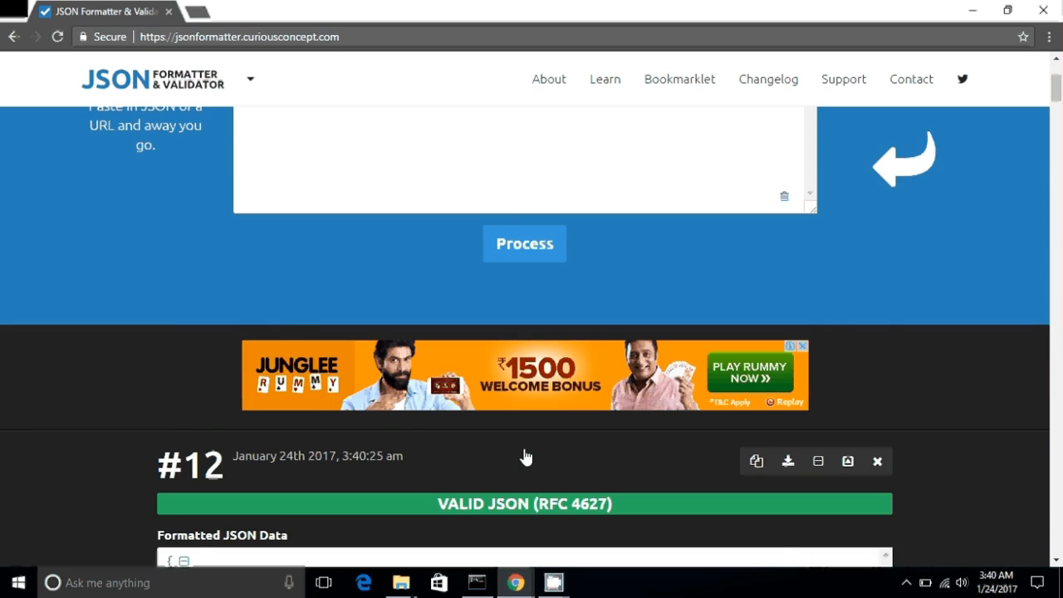
pyautogui.scroll(-3)
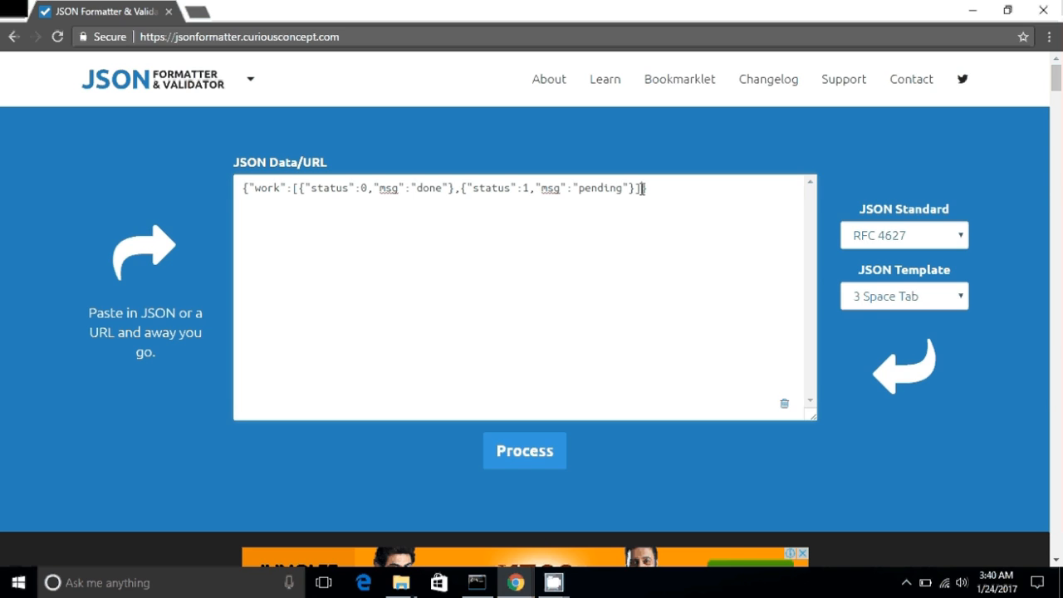
# Step: Type "school":[{"1":"60"}] on a new line after the work array
pyautogui.write('}')
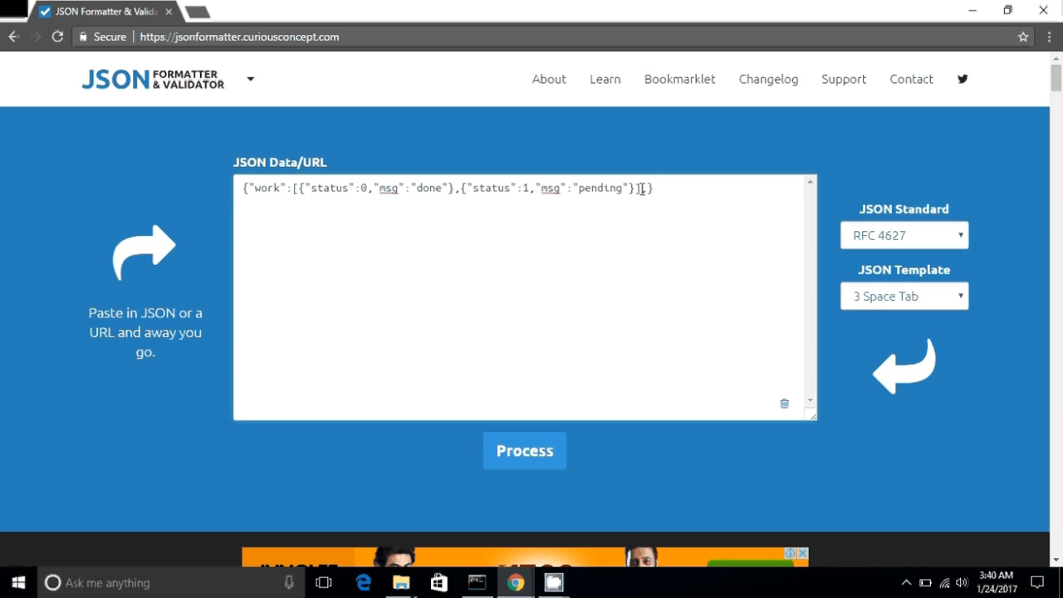
pyautogui.press('Enter')
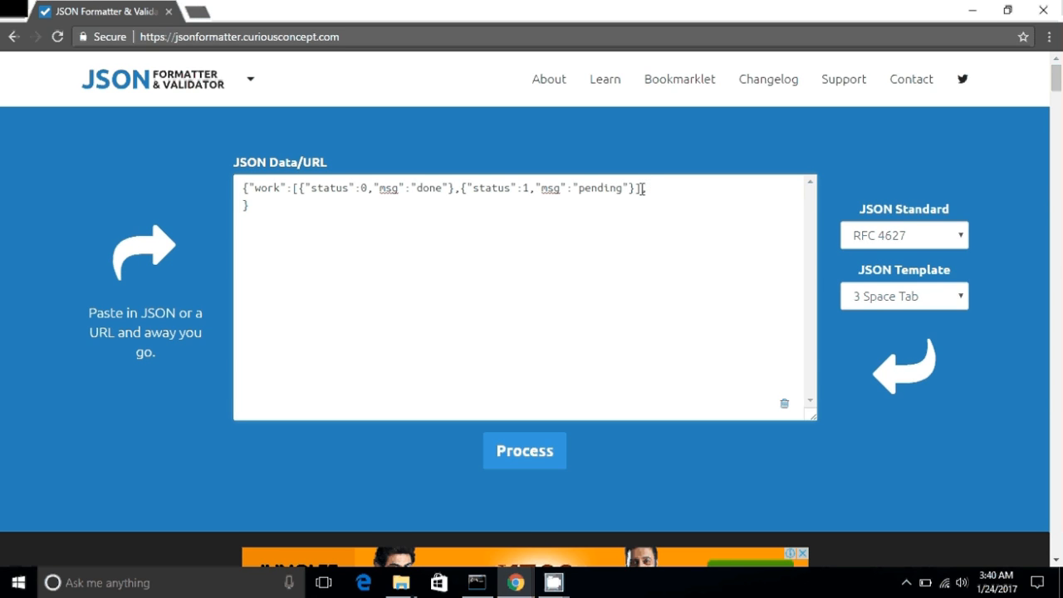
pyautogui.write('sch')
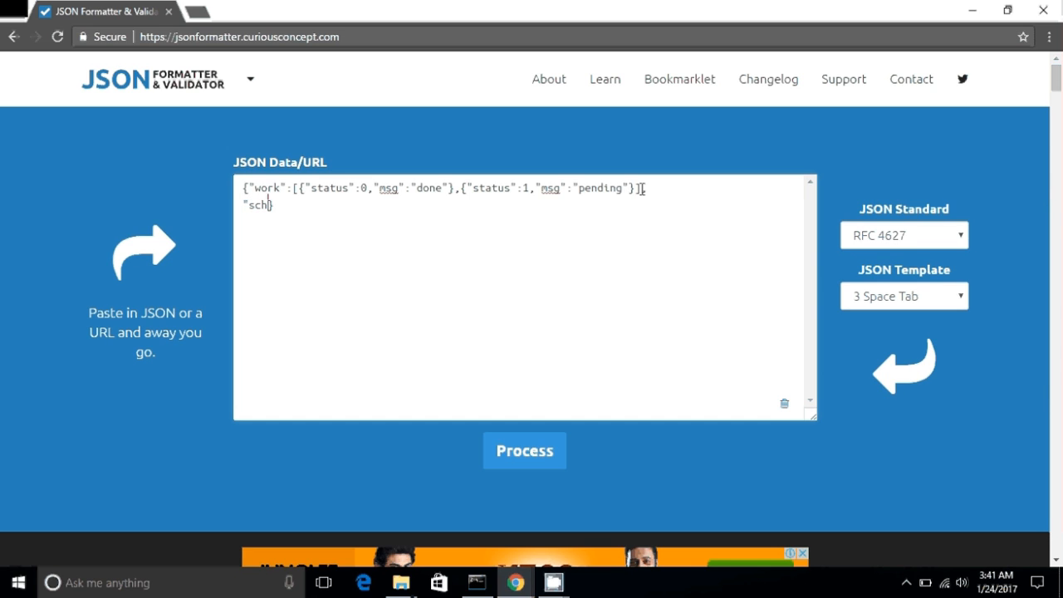
pyautogui.write('ool"')
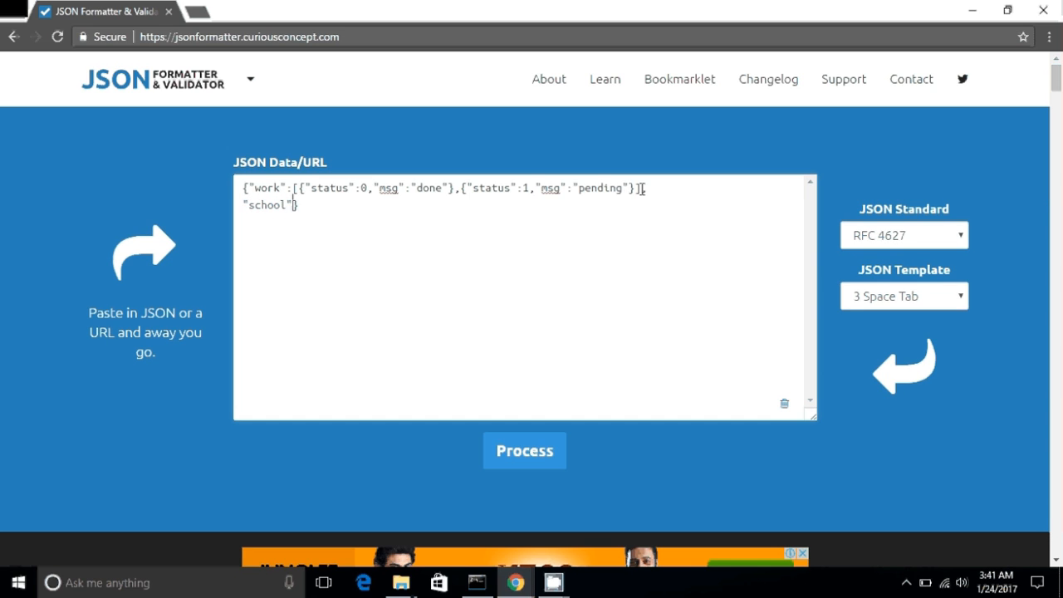
pyautogui.write(':[]')
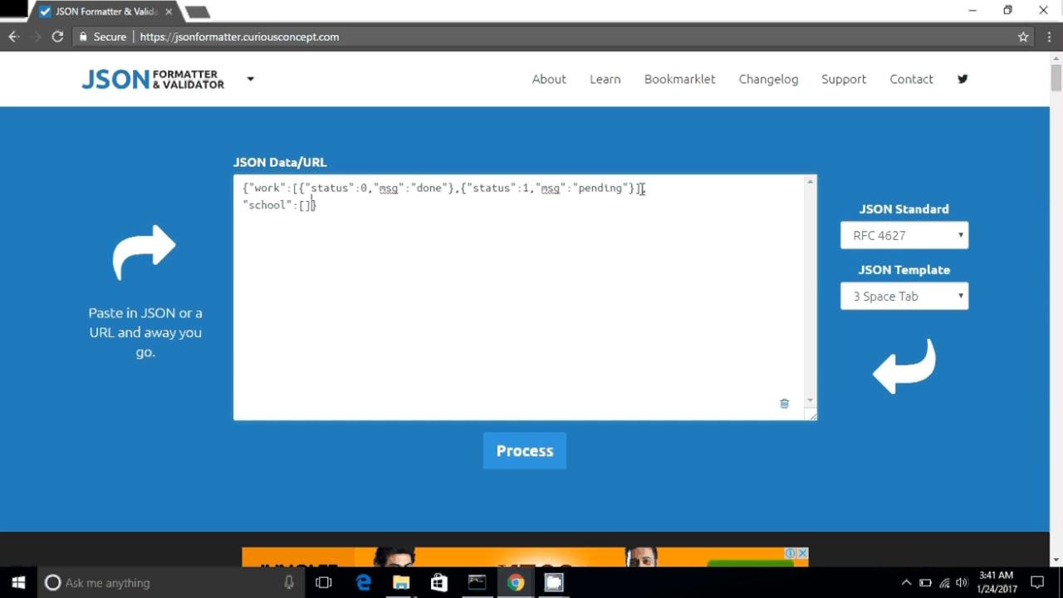
pyautogui.write('{}')
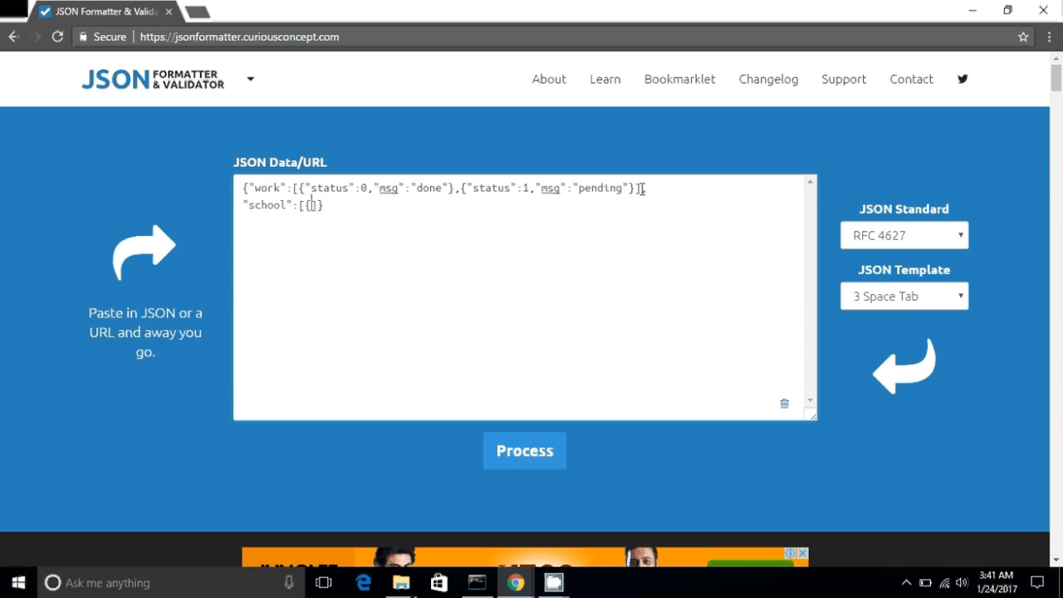
pyautogui.write('}')
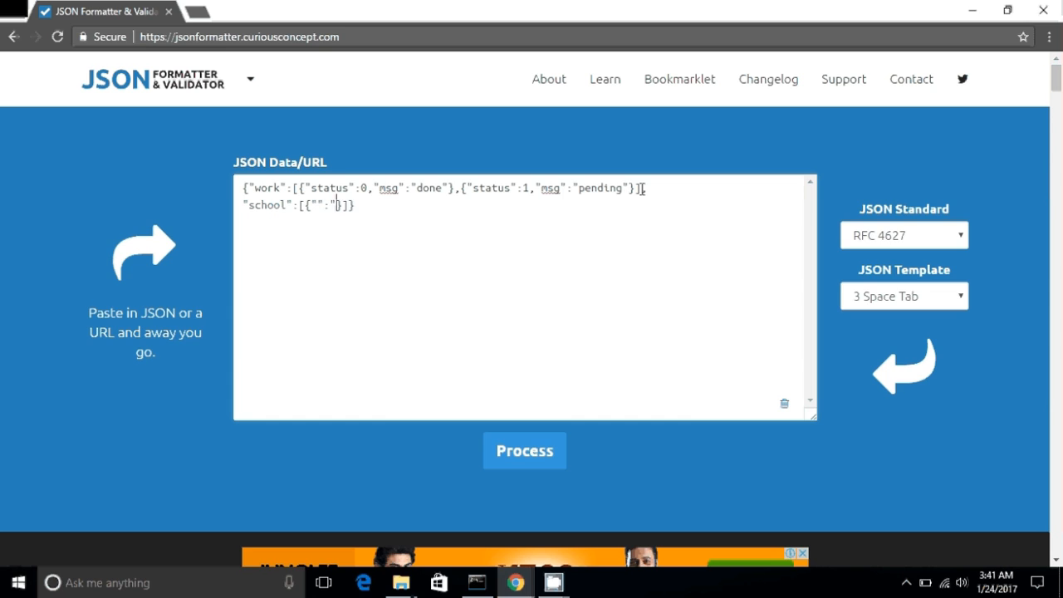
pyautogui.write('"')
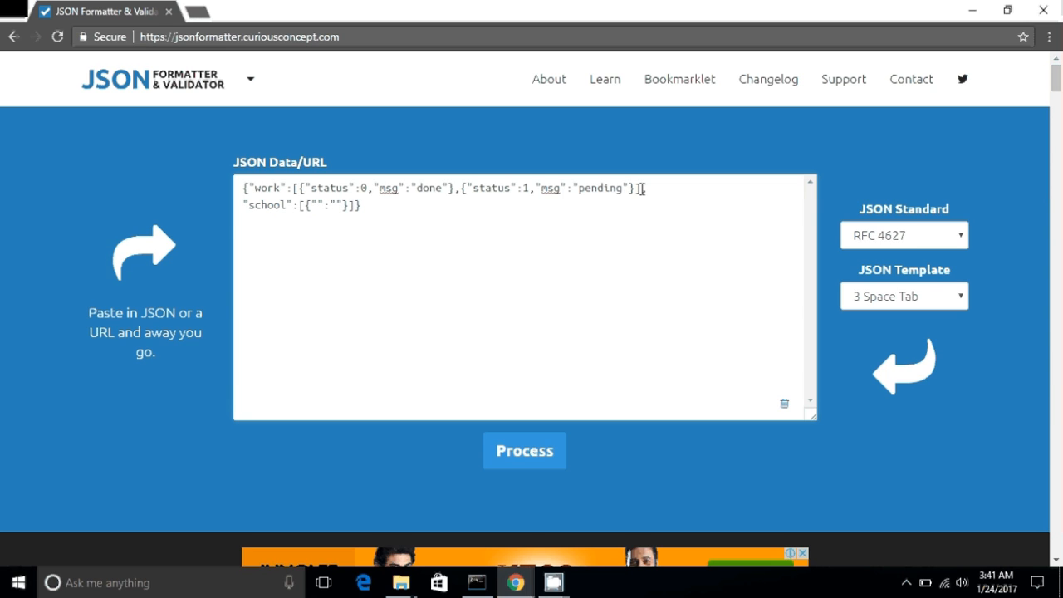
pyautogui.write('1')
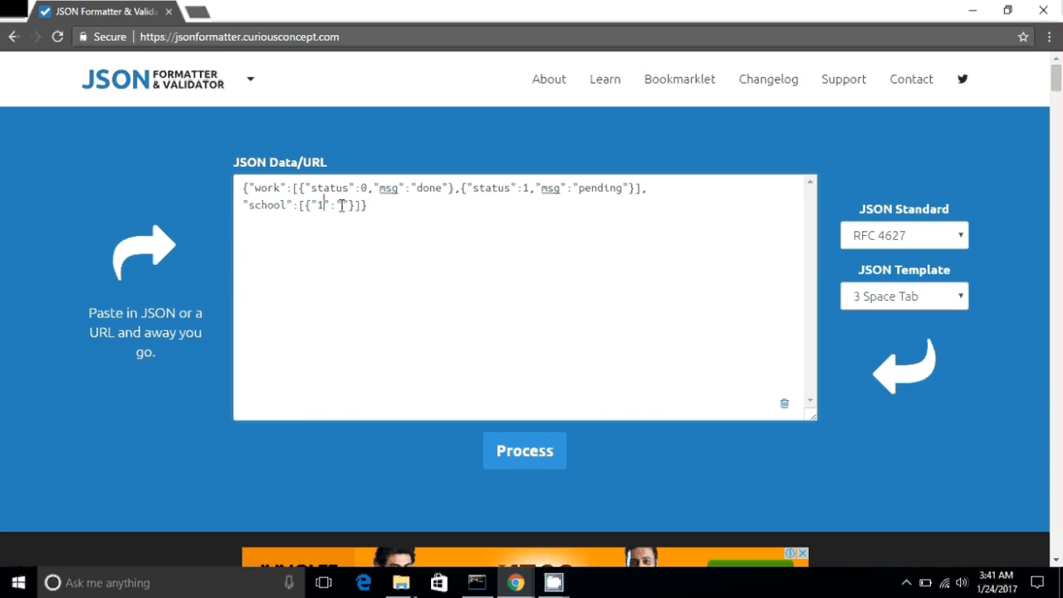
pyautogui.write('60')
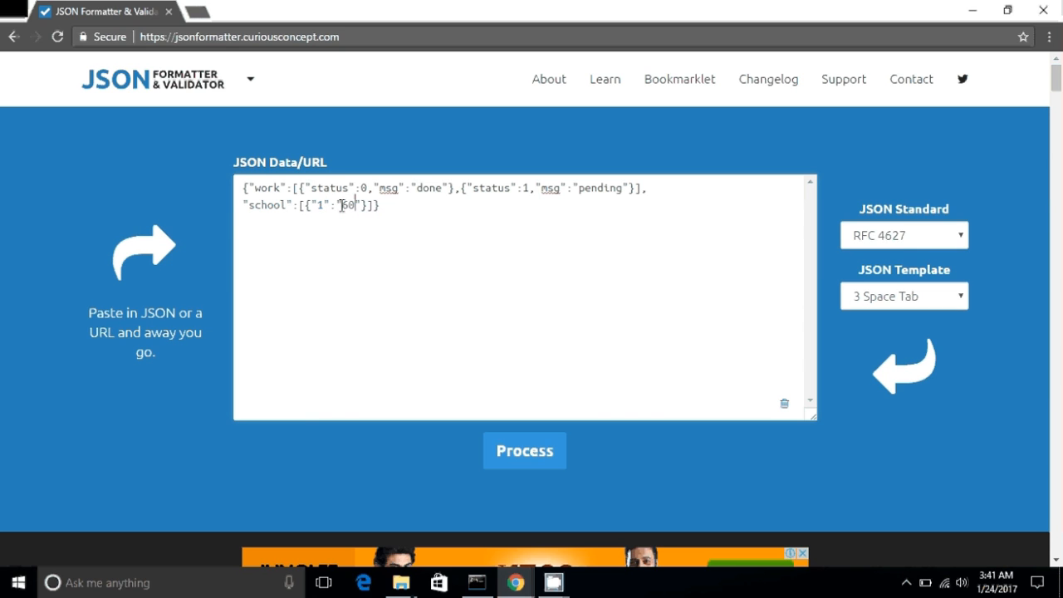
# Step: Run Process and scroll through the VALID JSON result
pyautogui.click(524, 450)
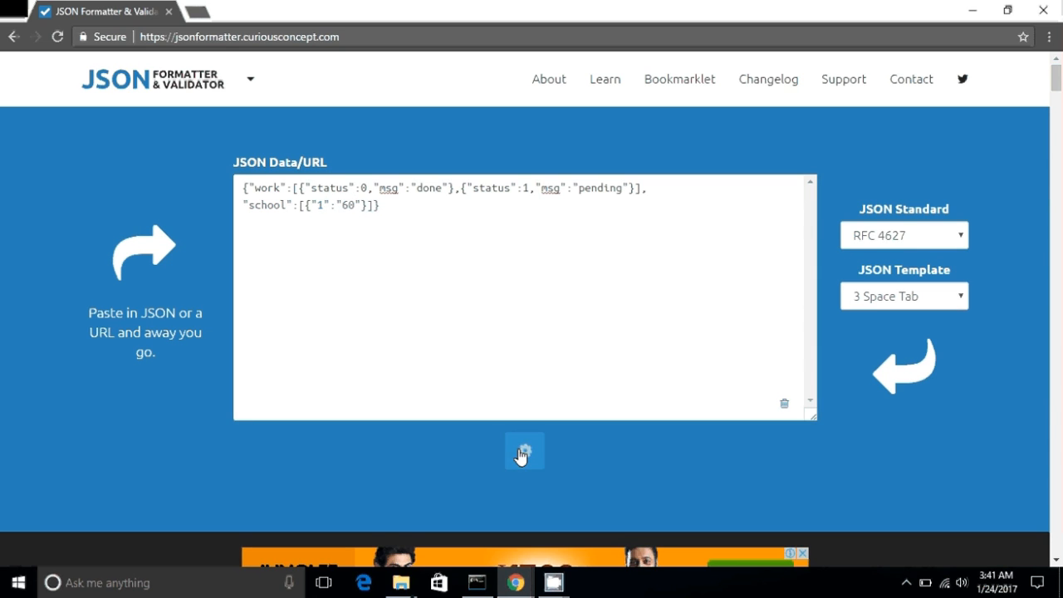
pyautogui.click(523, 451)
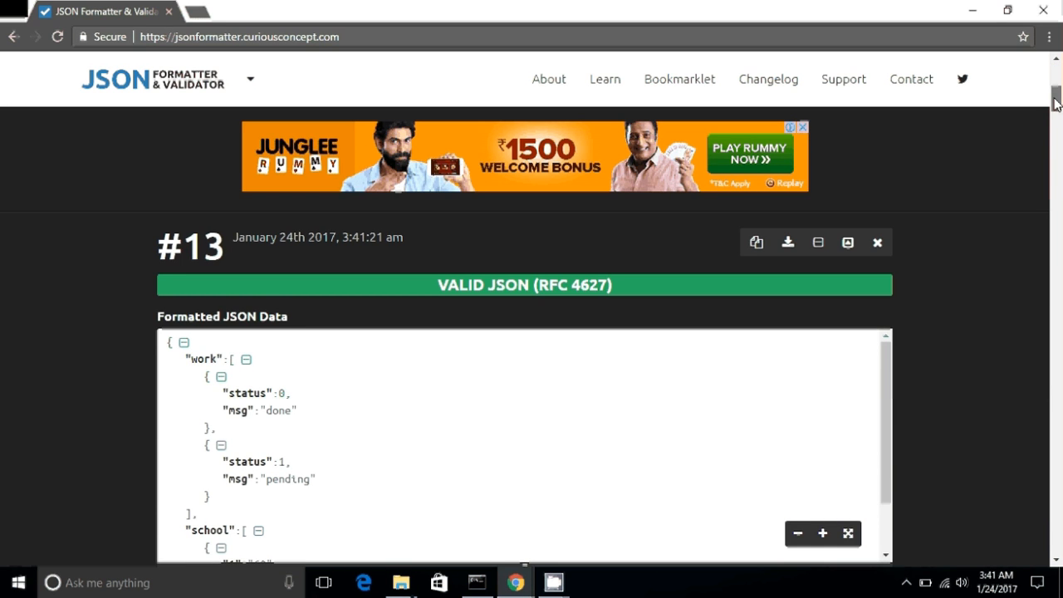
pyautogui.scroll(-3)
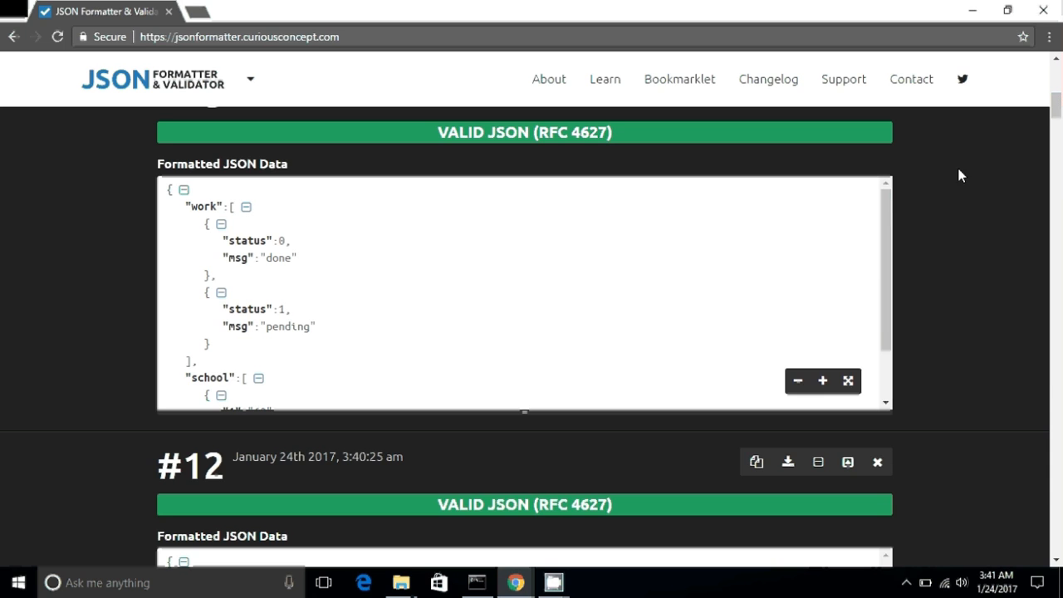
pyautogui.scroll(-3)
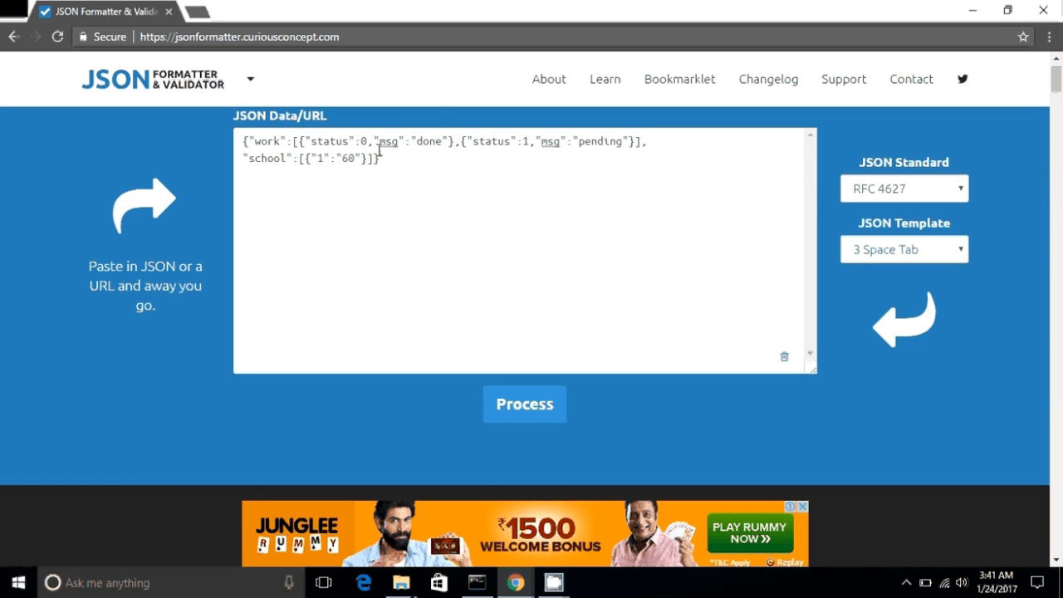
# Step: Paste extra grade objects and renumber them 2–5 with grades 90, 60, 65, 80
pyautogui.doubleClick(333, 158)
pyautogui.write(',{"2":"60')
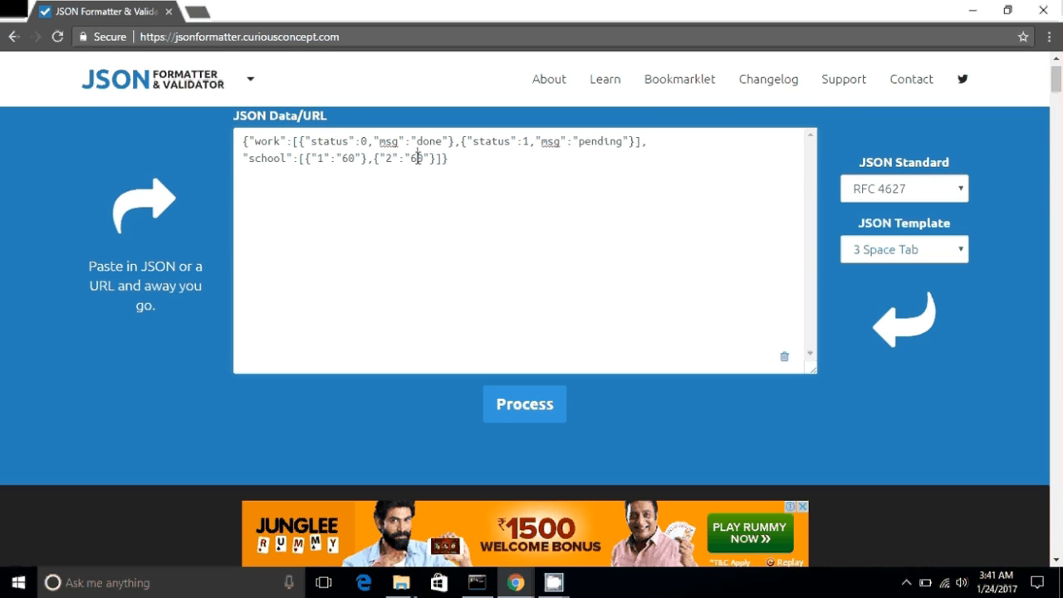
pyautogui.write('9')
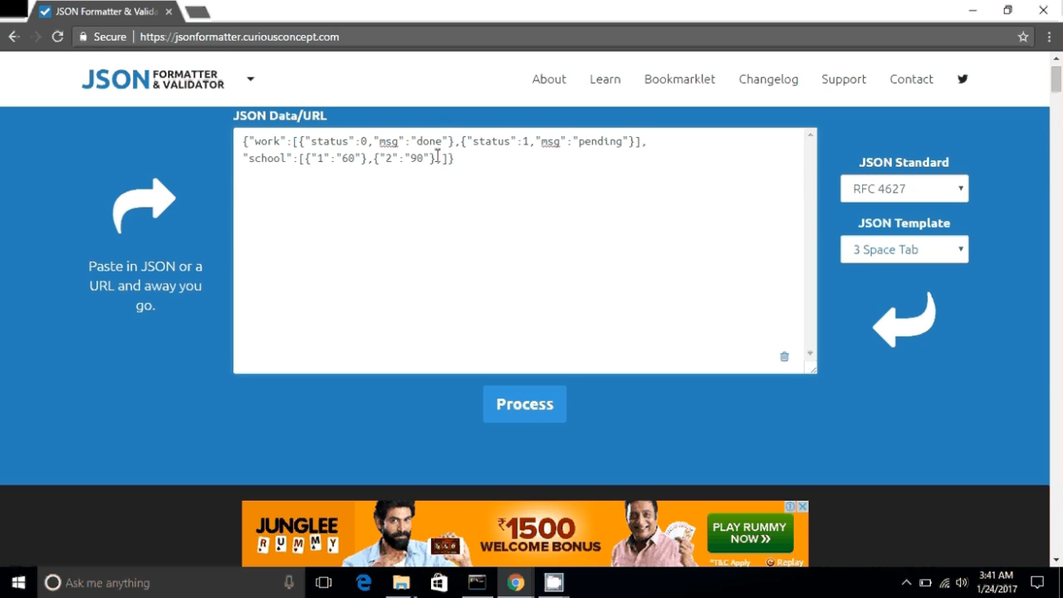
pyautogui.write('{"1":"60"}')
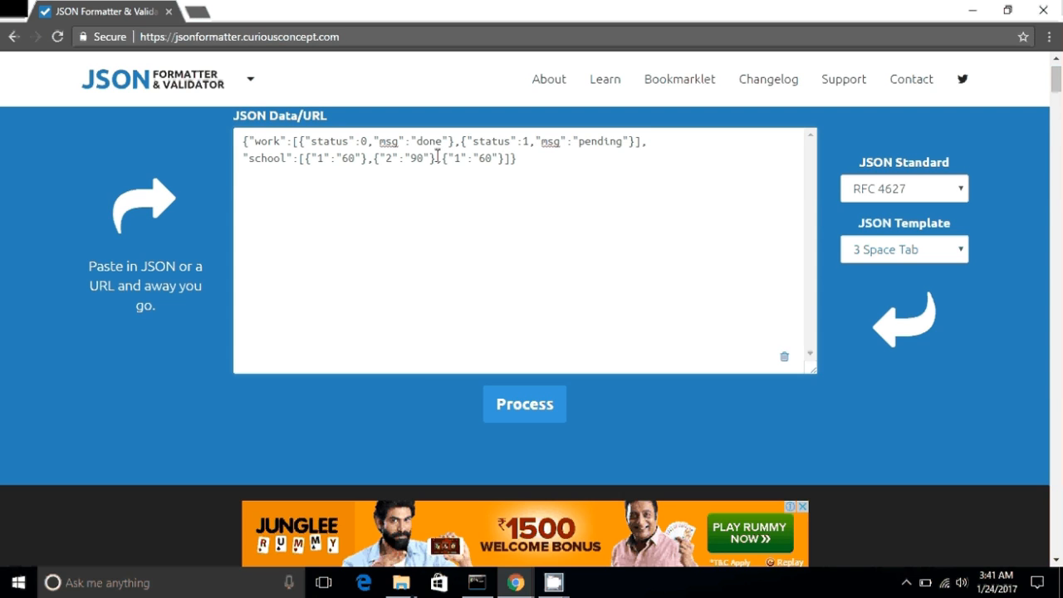
pyautogui.write(',{"1":"60"}')
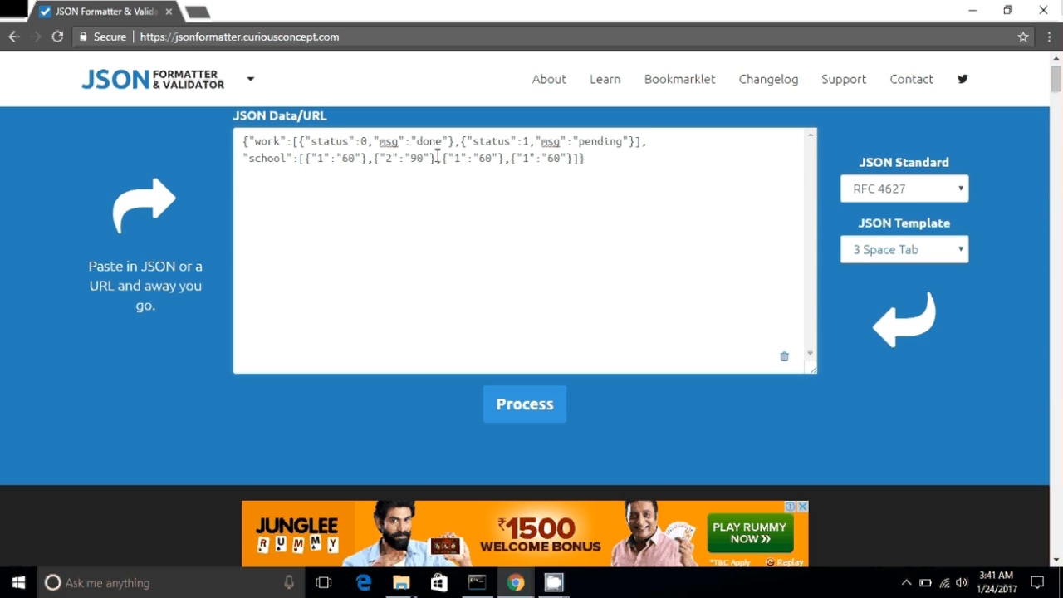
pyautogui.write(',{"1":"60"}')
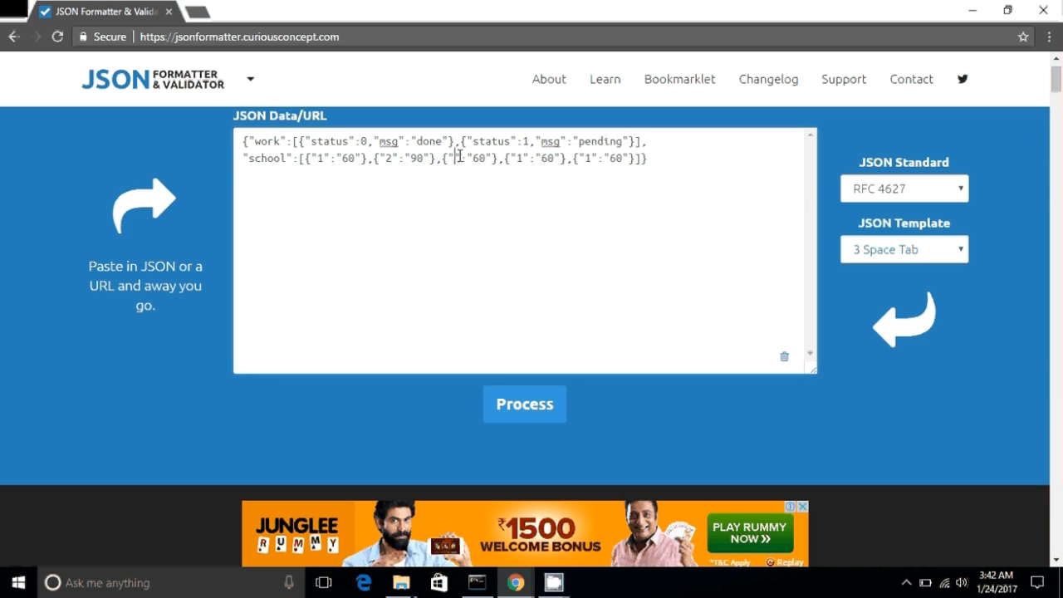
pyautogui.write('3')
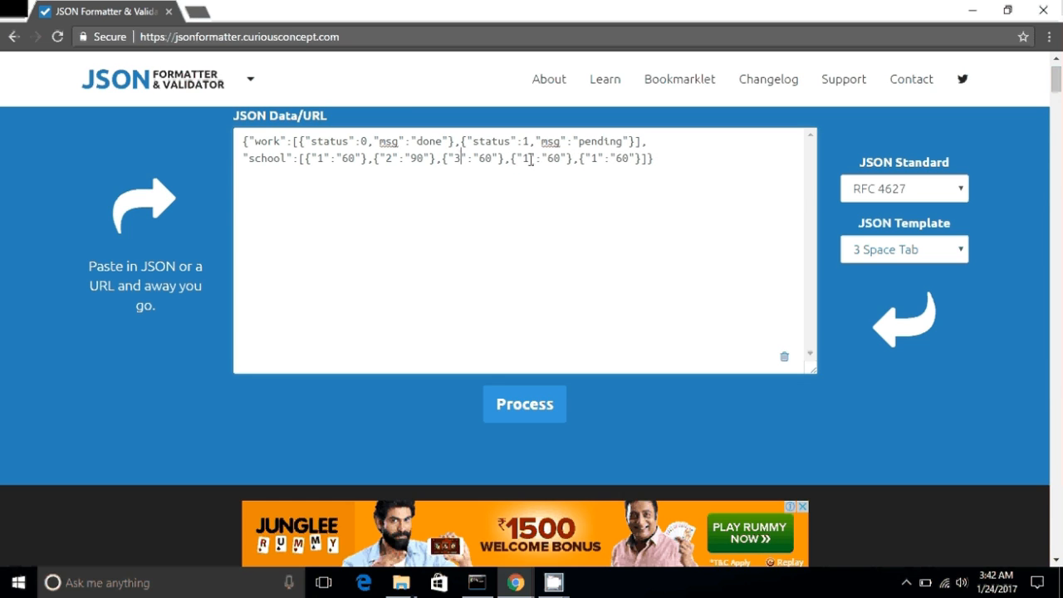
pyautogui.write('4')
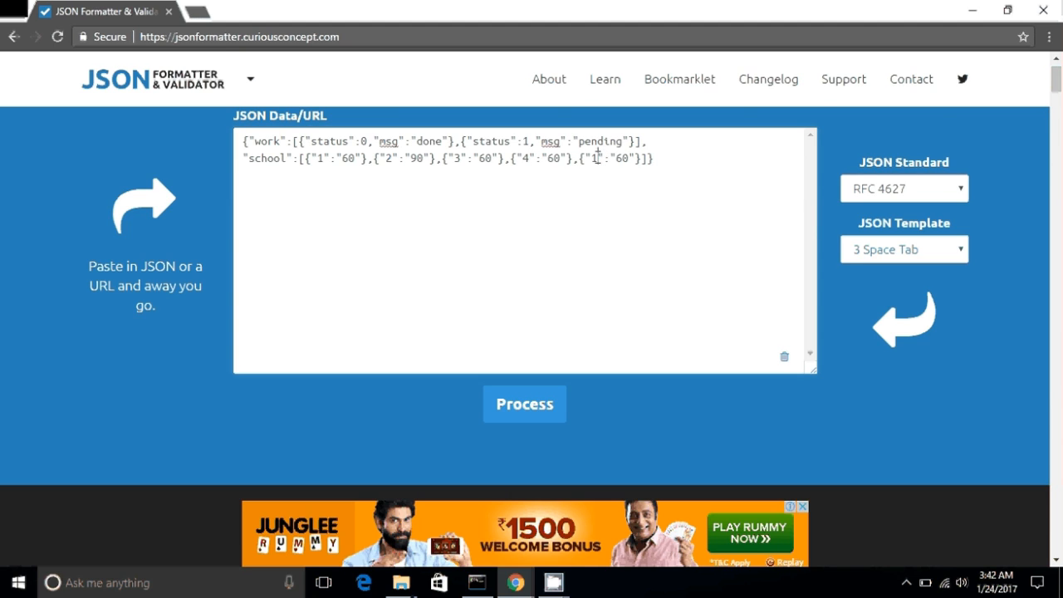
pyautogui.write('5')
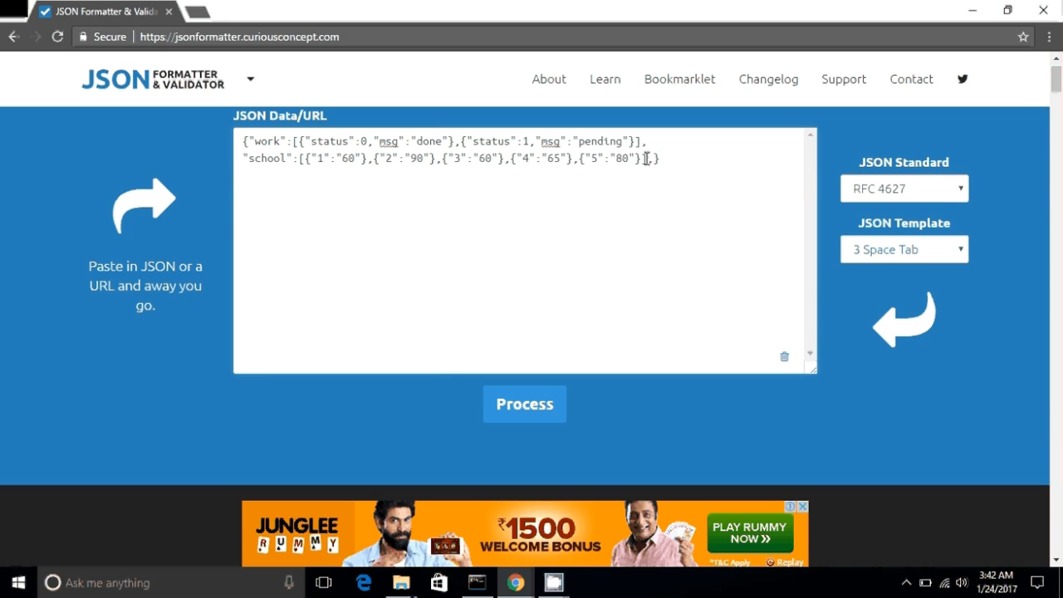
# Step: Append "medical":true after the school array and confirm the whole input is valid RFC 4627 JSON
pyautogui.write('""')
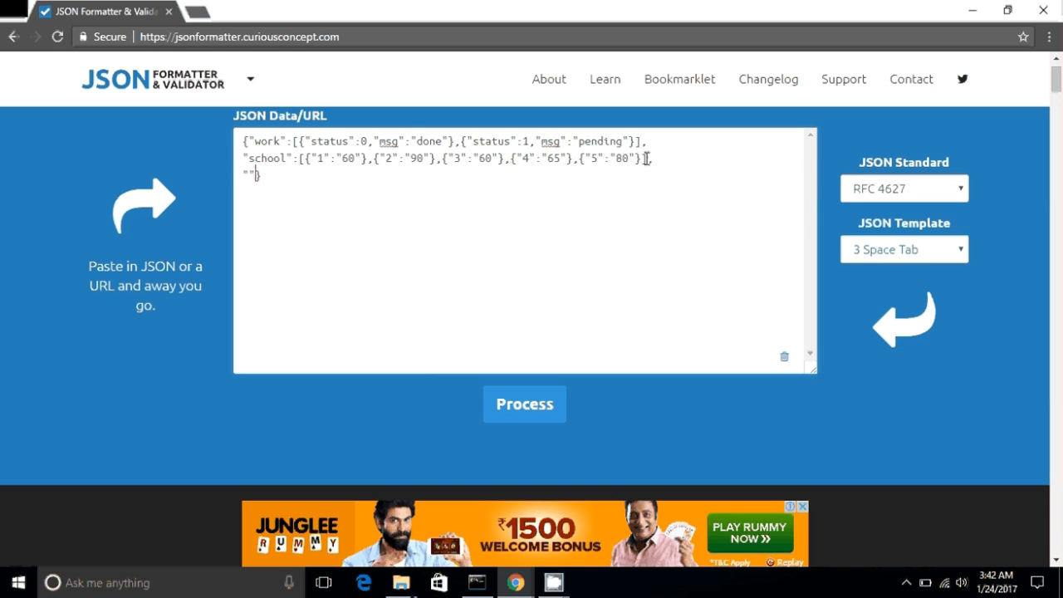
pyautogui.write('medica')
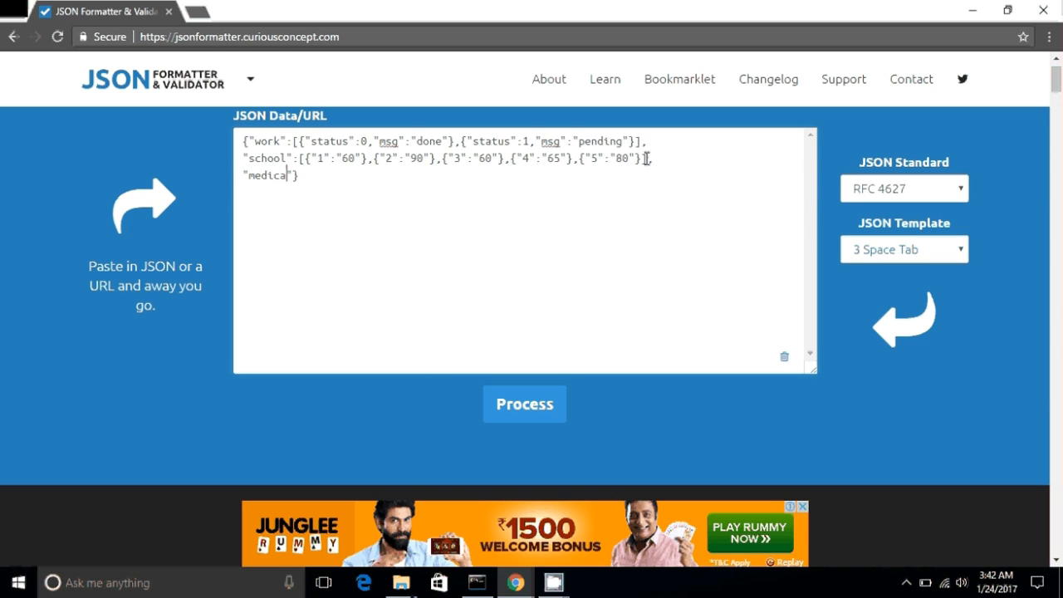
pyautogui.write('"')
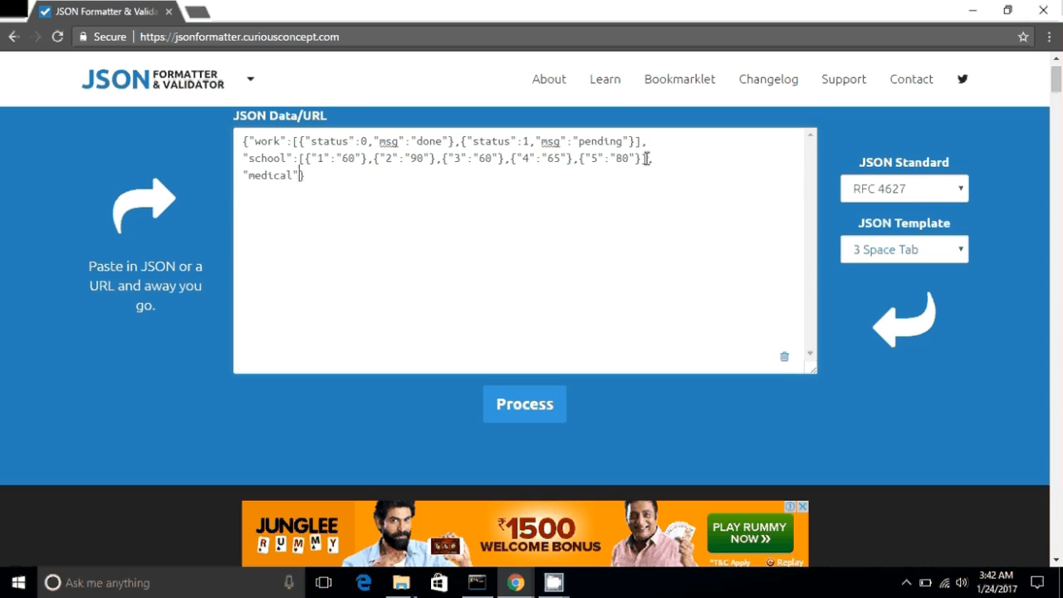
pyautogui.write(':')
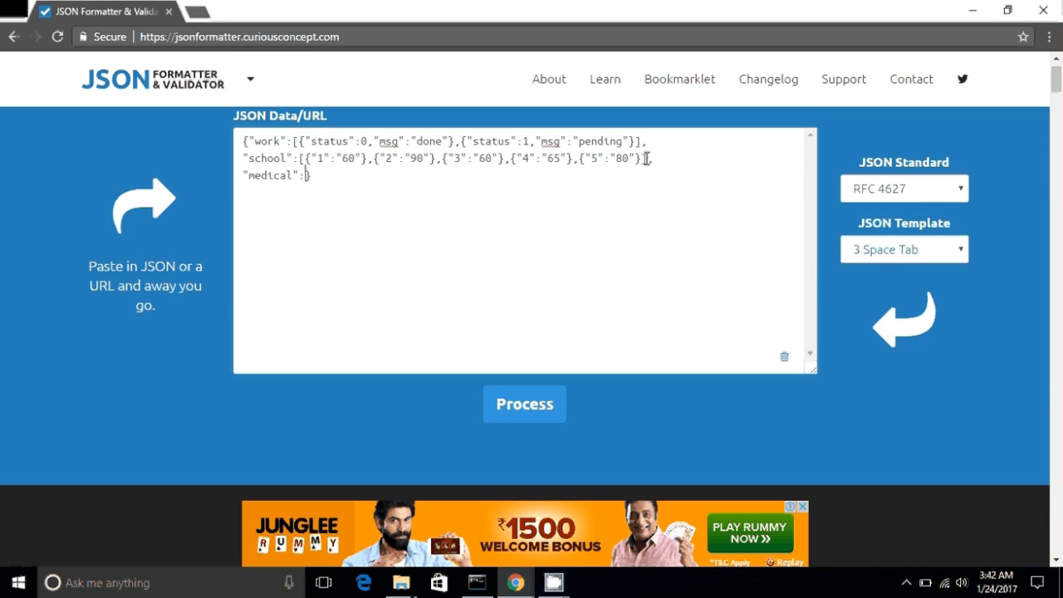
pyautogui.write('true')
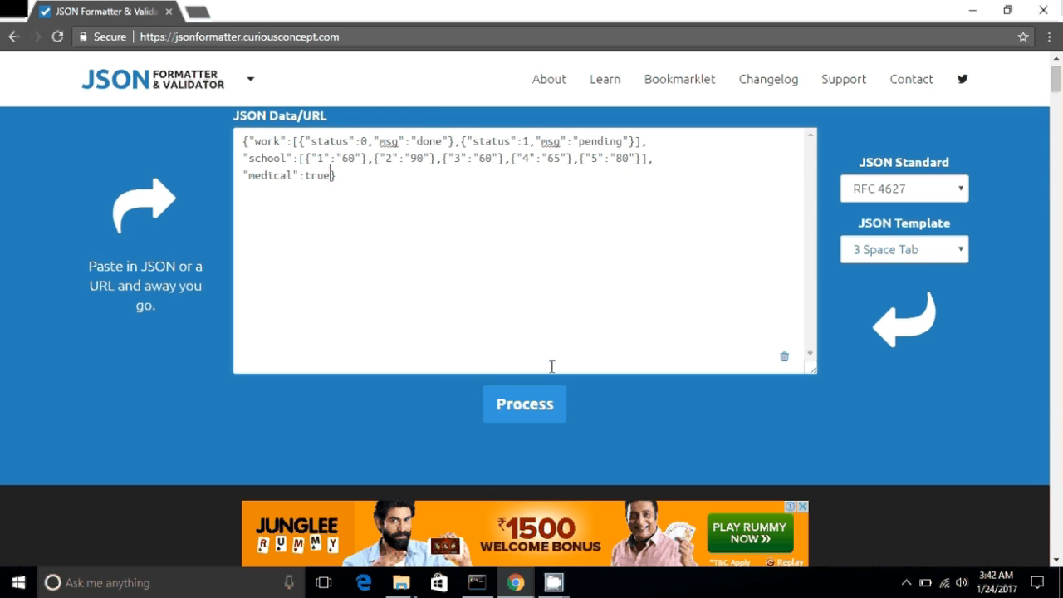
pyautogui.click(524, 404)
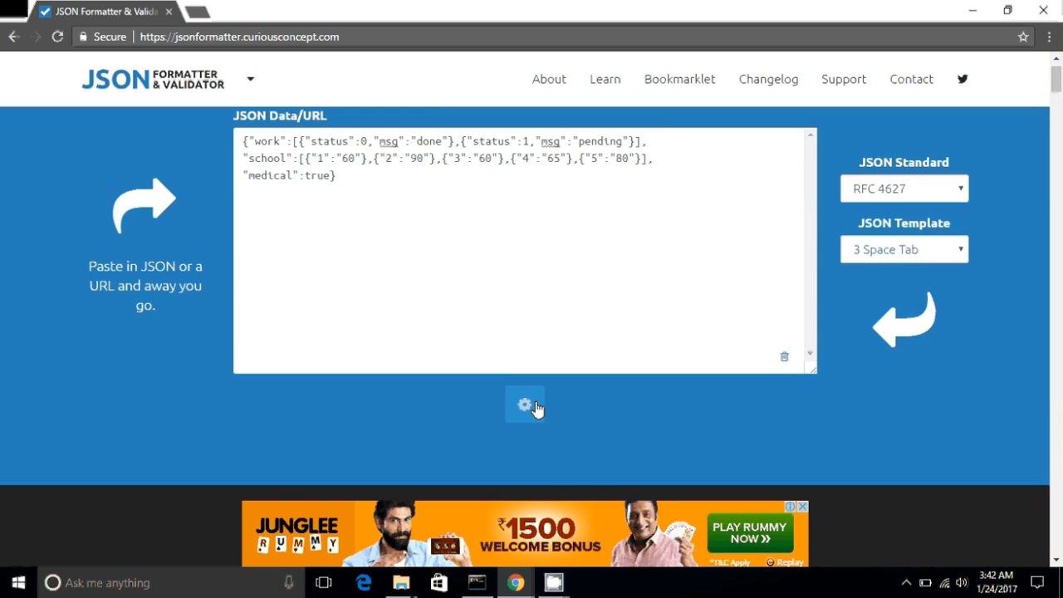
pyautogui.click(524, 404)
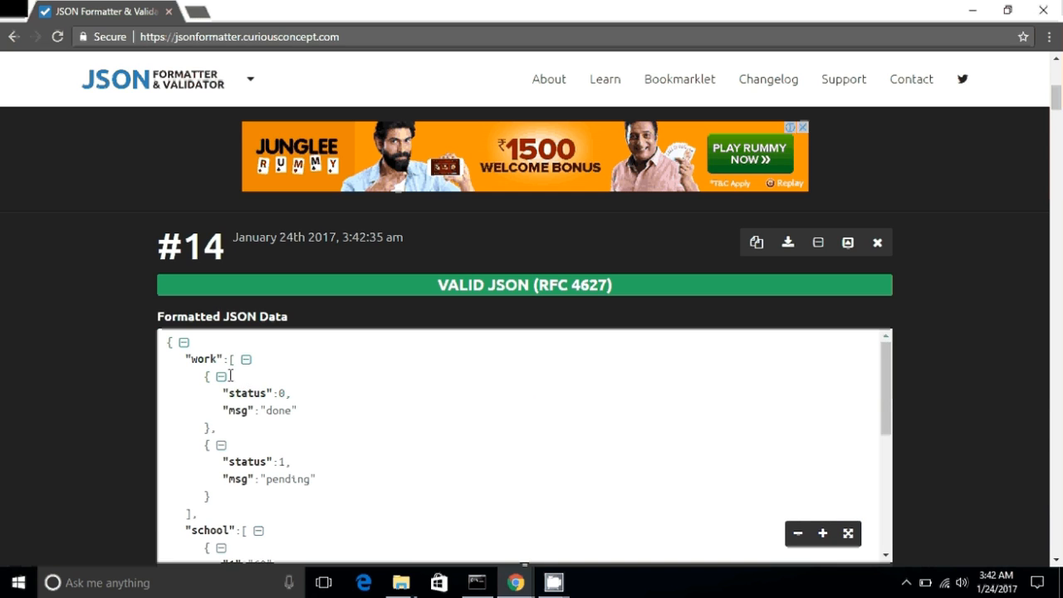
# Step: Collapse the work and school arrays in the formatted output
pyautogui.click(238, 359)
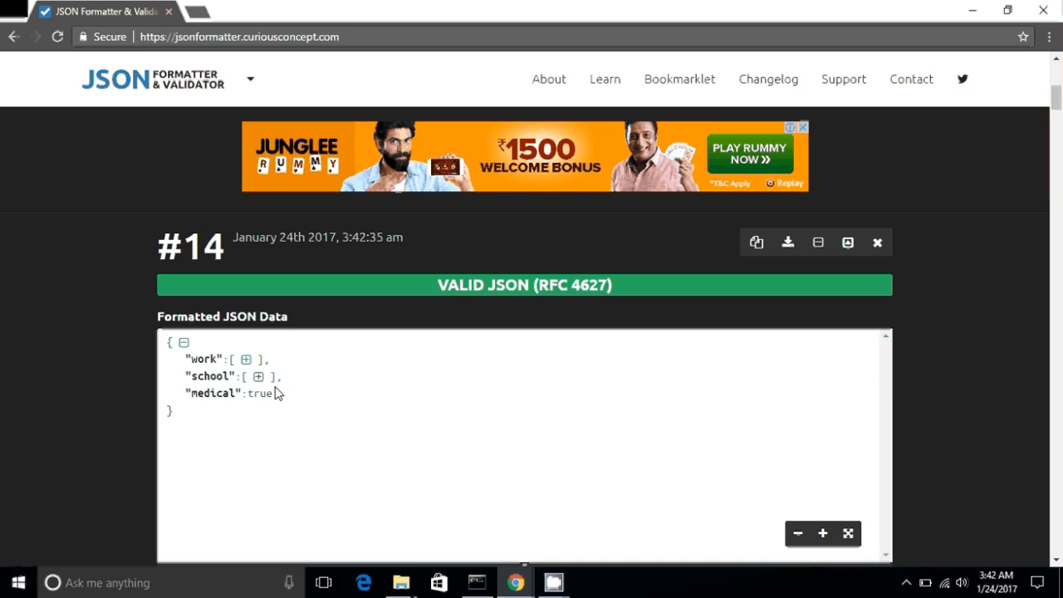
pyautogui.moveTo(304, 297)
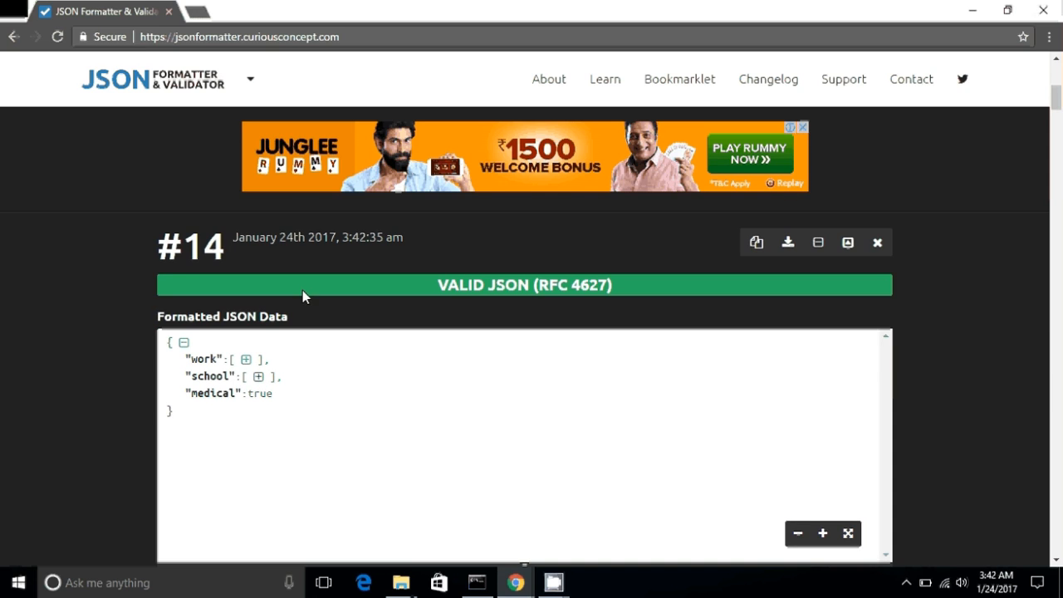
# Step: Show the list of related JSON tools from the site logo dropdown
pyautogui.click(250, 79)
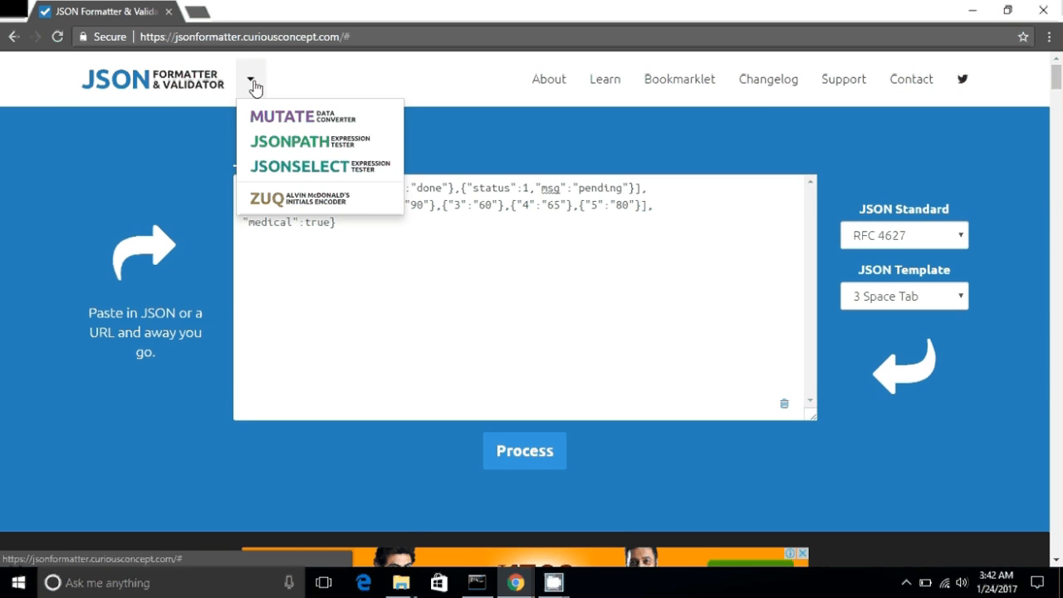